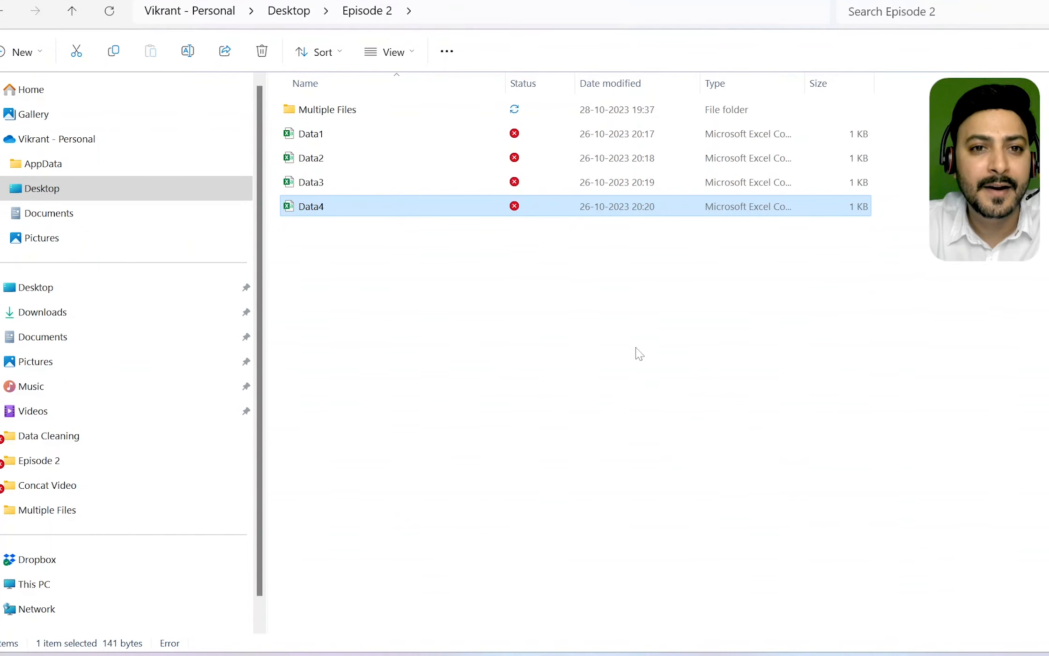
{"action": "mouse_move", "coordinate": [311, 206]}
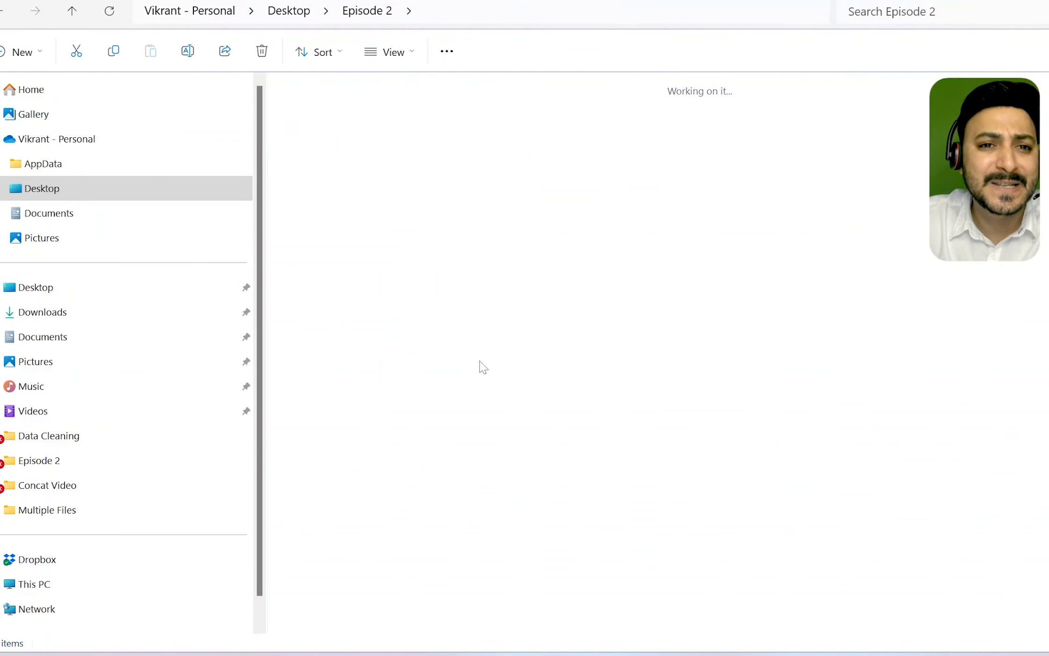
Open the Multiple Files folder and one of its workbooks to inspect the sales data
{"action": "left_click", "coordinate": [46, 510]}
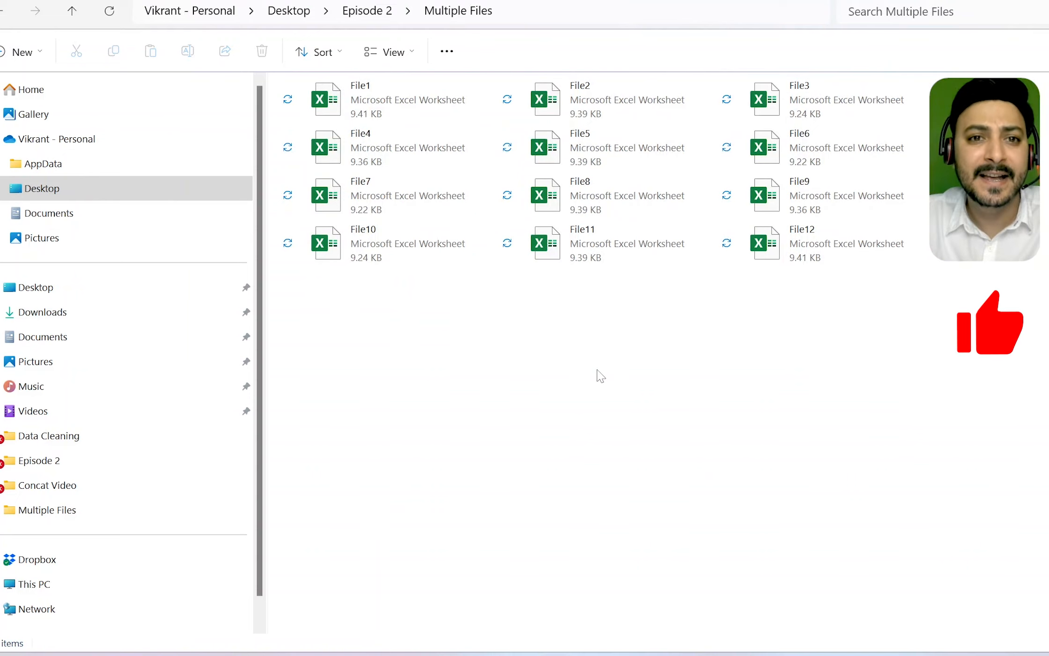
{"action": "double_click", "coordinate": [361, 85]}
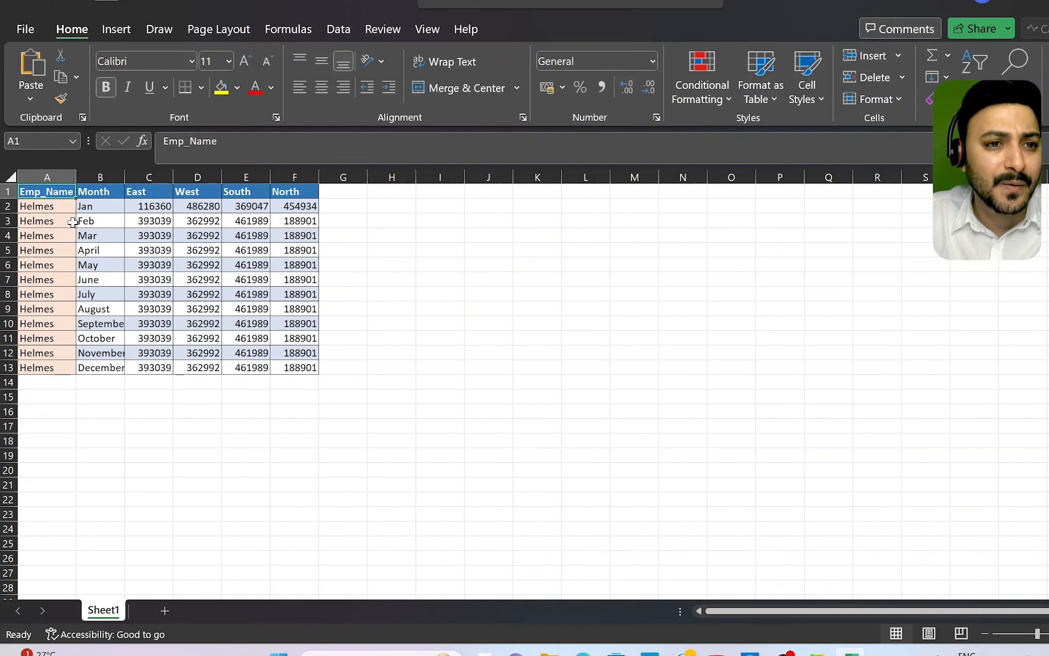
{"action": "mouse_move", "coordinate": [66, 228]}
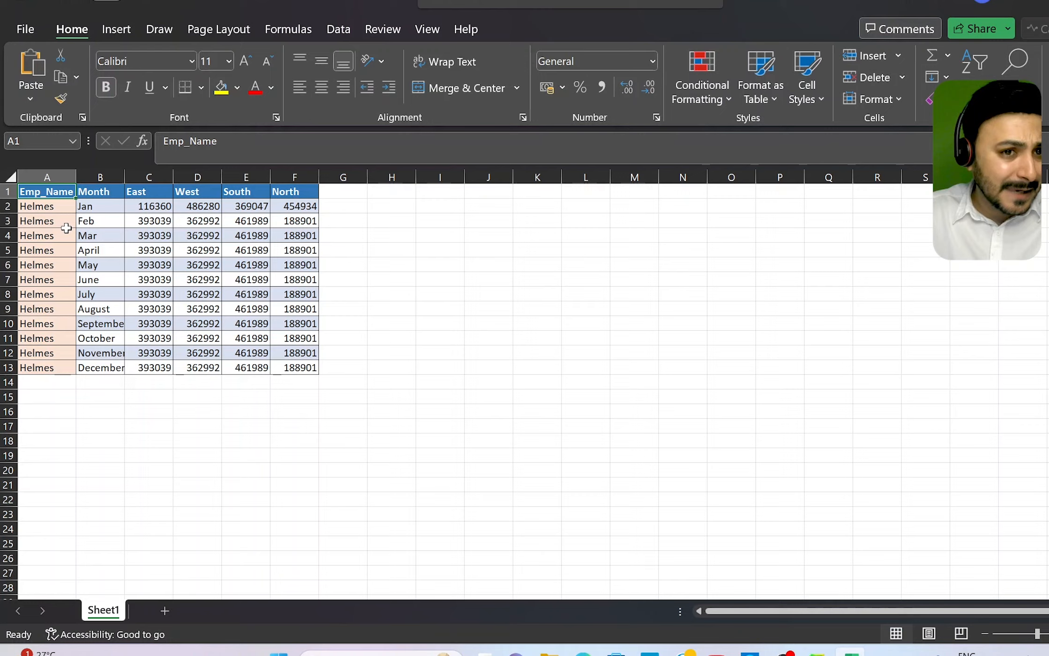
{"action": "mouse_move", "coordinate": [91, 206]}
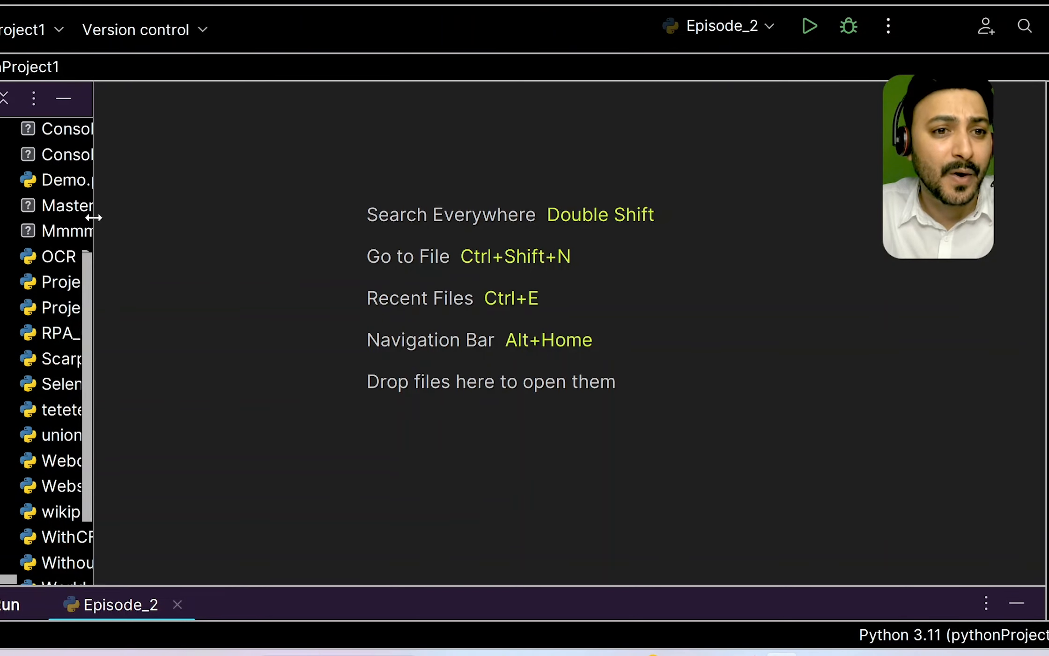
Create a new Python file named Episode_2 from the project's New menu
{"action": "right_click", "coordinate": [51, 282]}
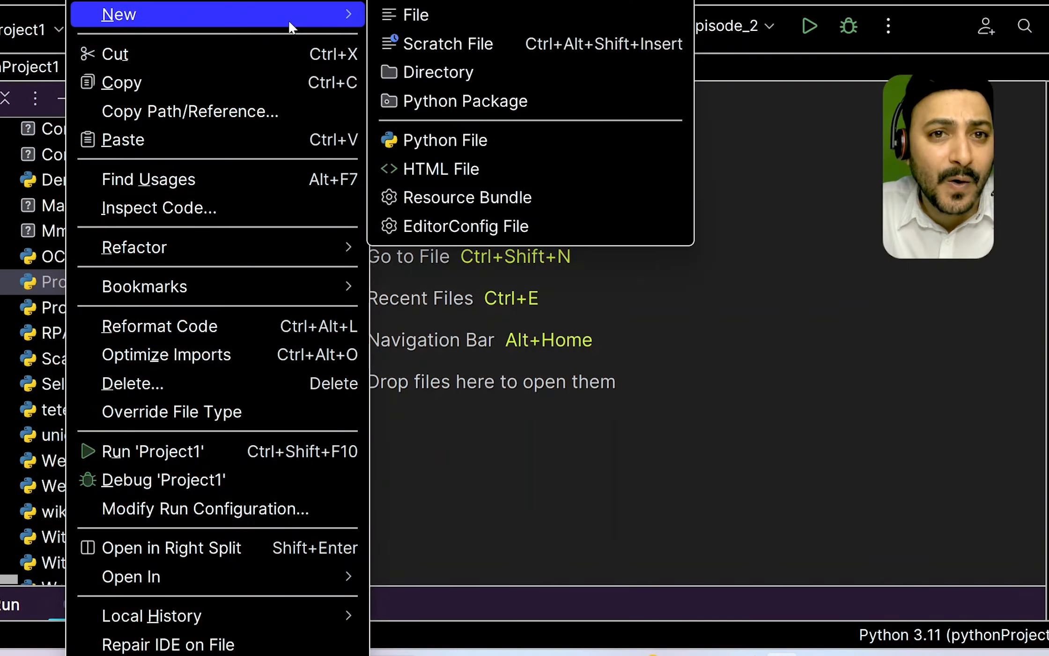
{"action": "left_click", "coordinate": [445, 140]}
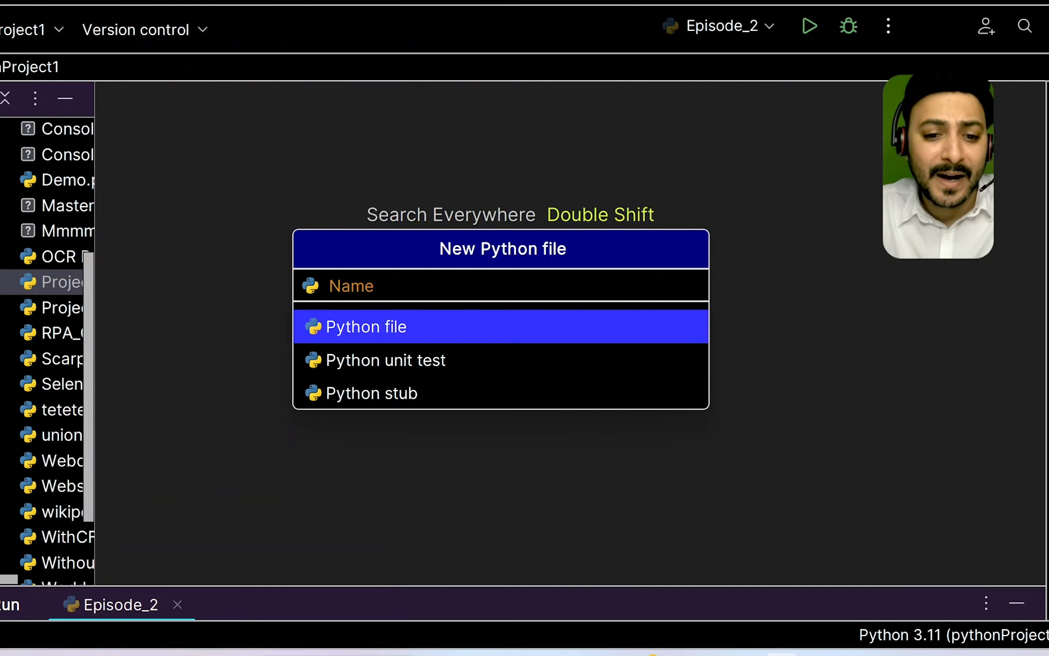
{"action": "type", "text": "Epis"}
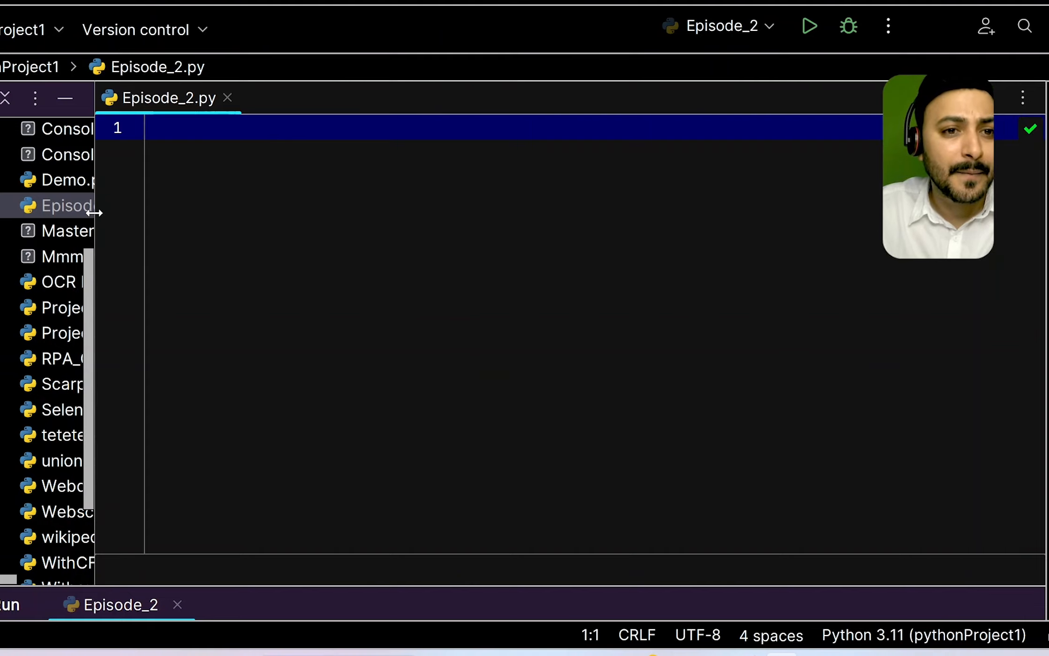
Write the comment '# Step1 : Import the required python libraries'
{"action": "type", "text": "Step"}
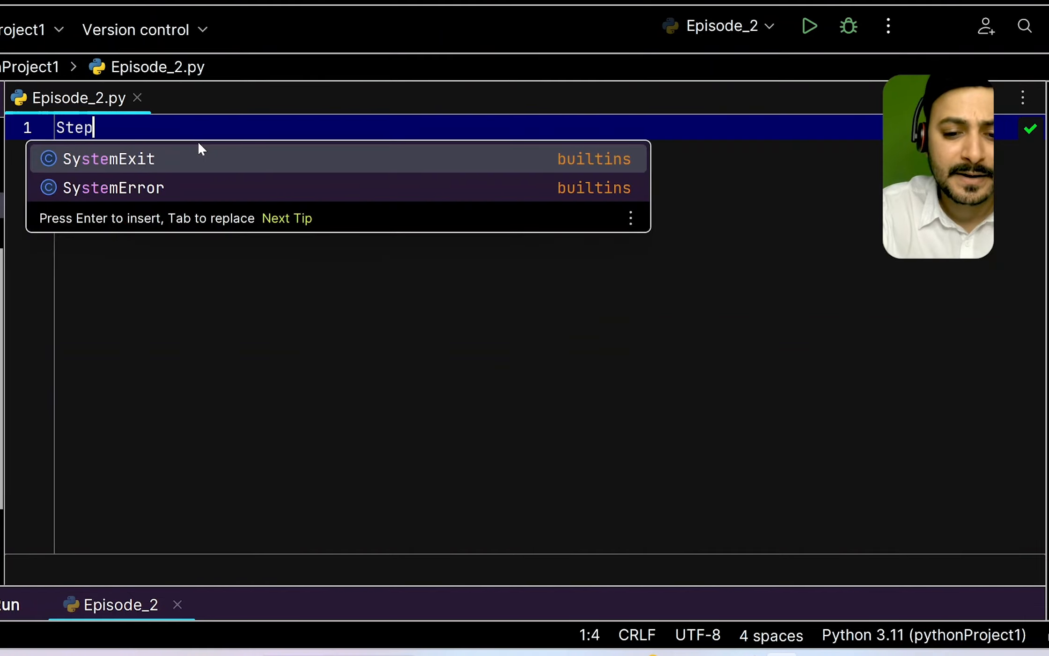
{"action": "type", "text": "1 : Import th"}
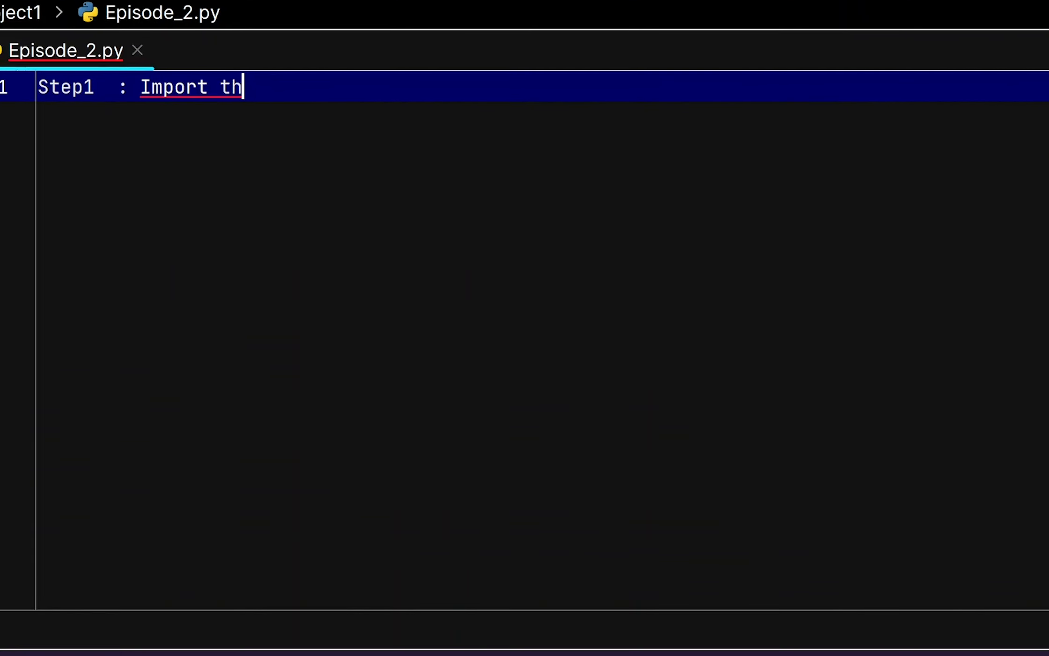
{"action": "type", "text": "e requi"}
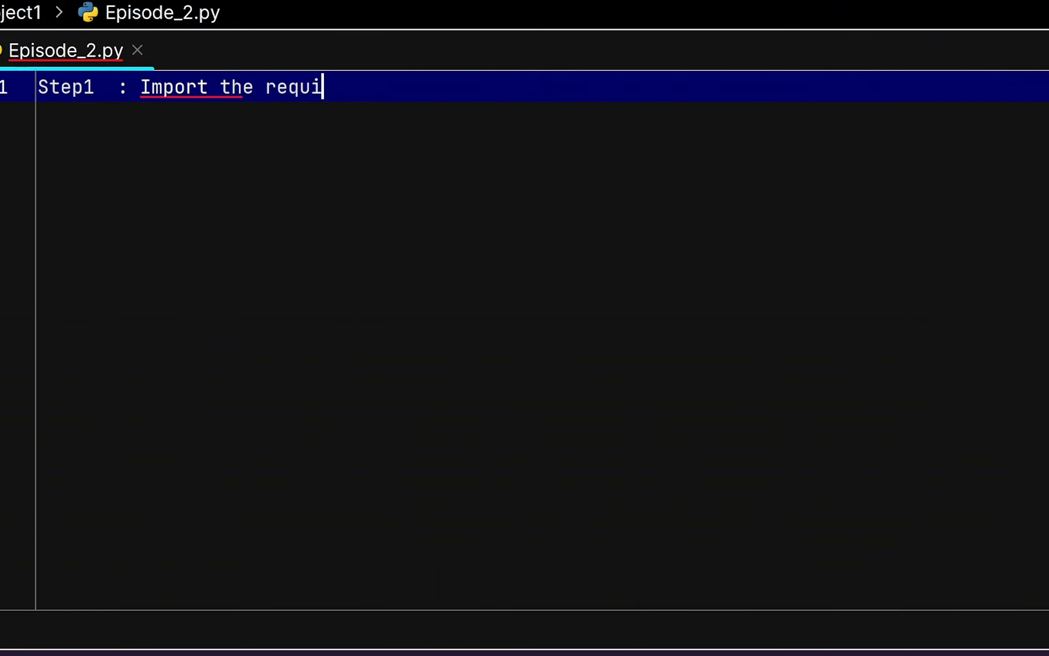
{"action": "type", "text": "red python"}
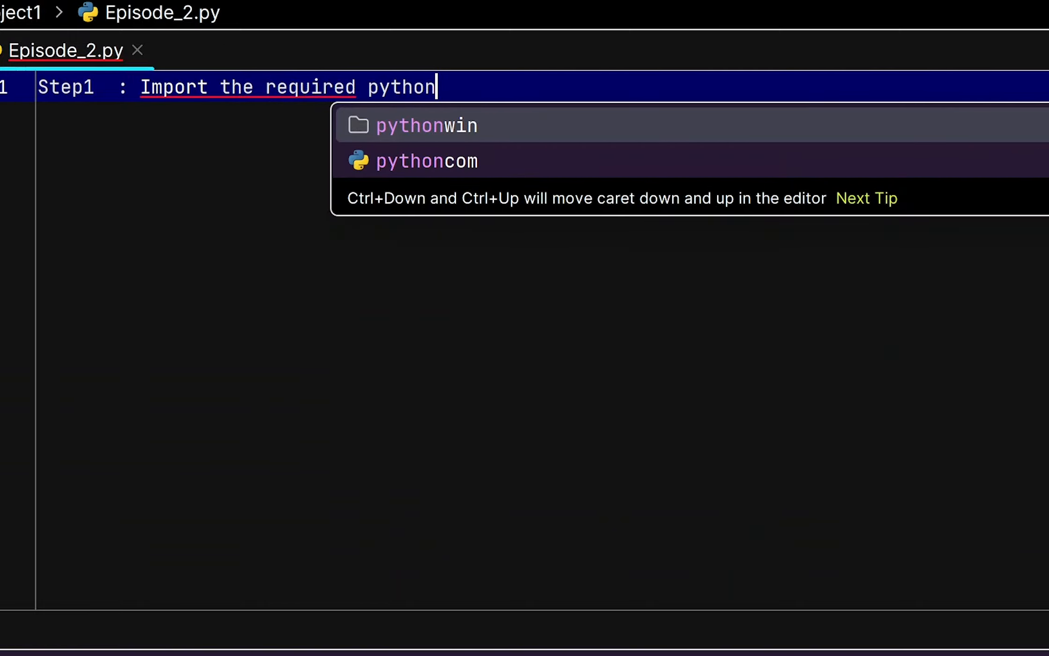
{"action": "type", "text": "libraries"}
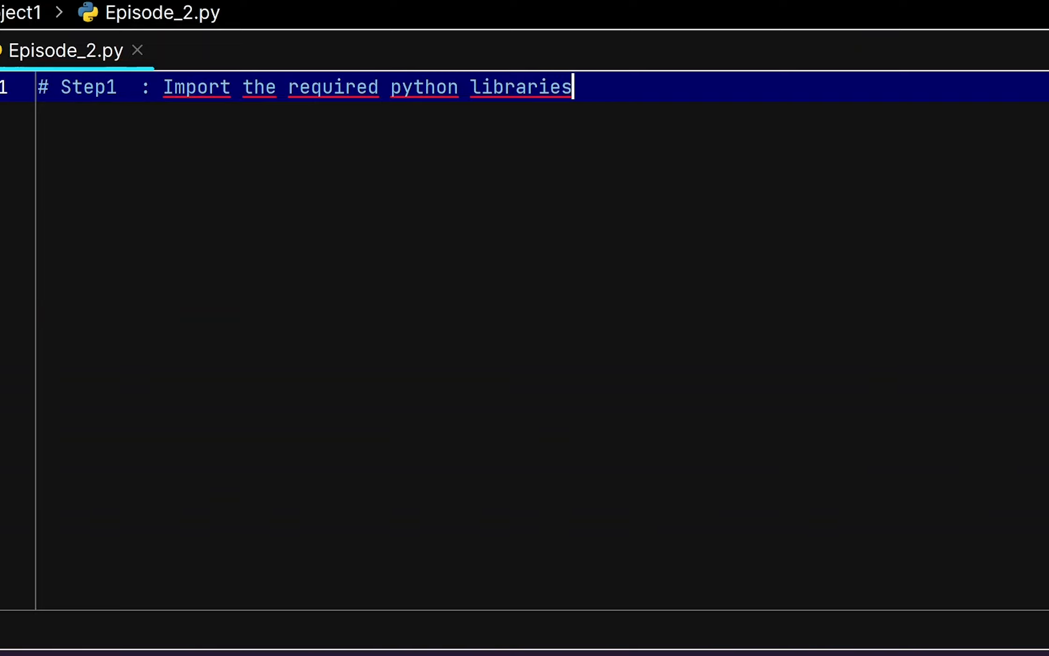
Add the lines 'import pandas as pd' and 'import glob'
{"action": "type", "text": "im"}
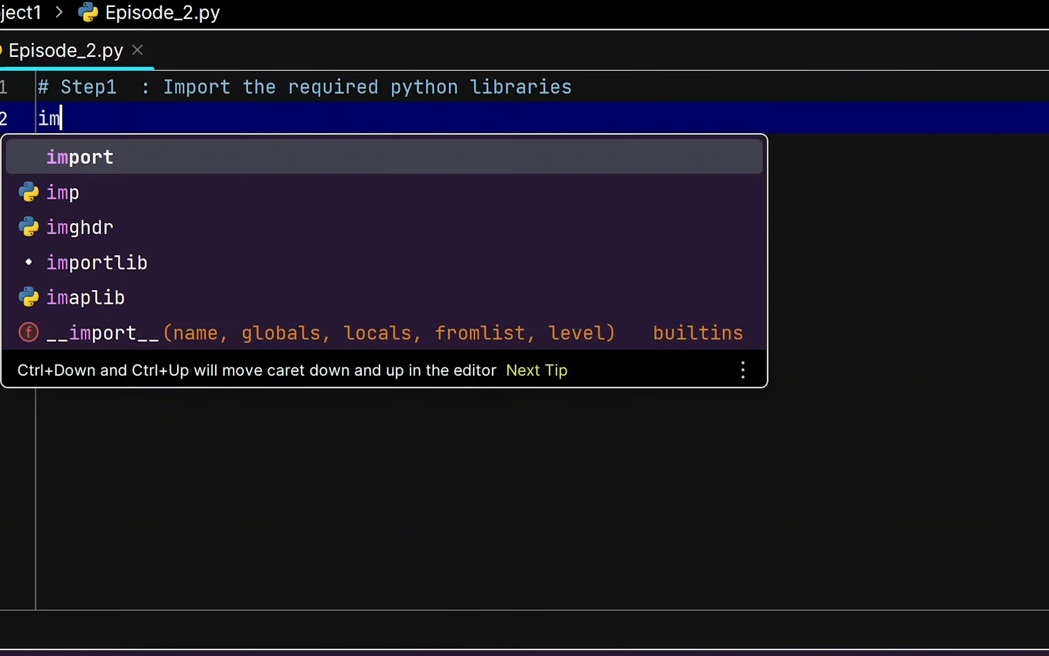
{"action": "type", "text": "port pand"}
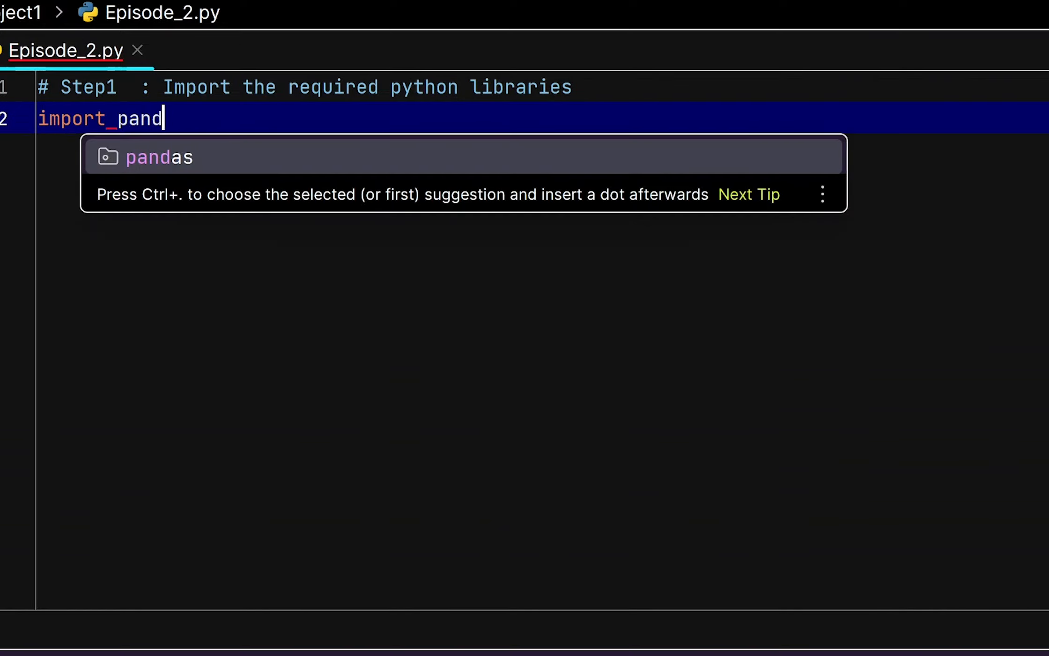
{"action": "key", "text": "Enter"}
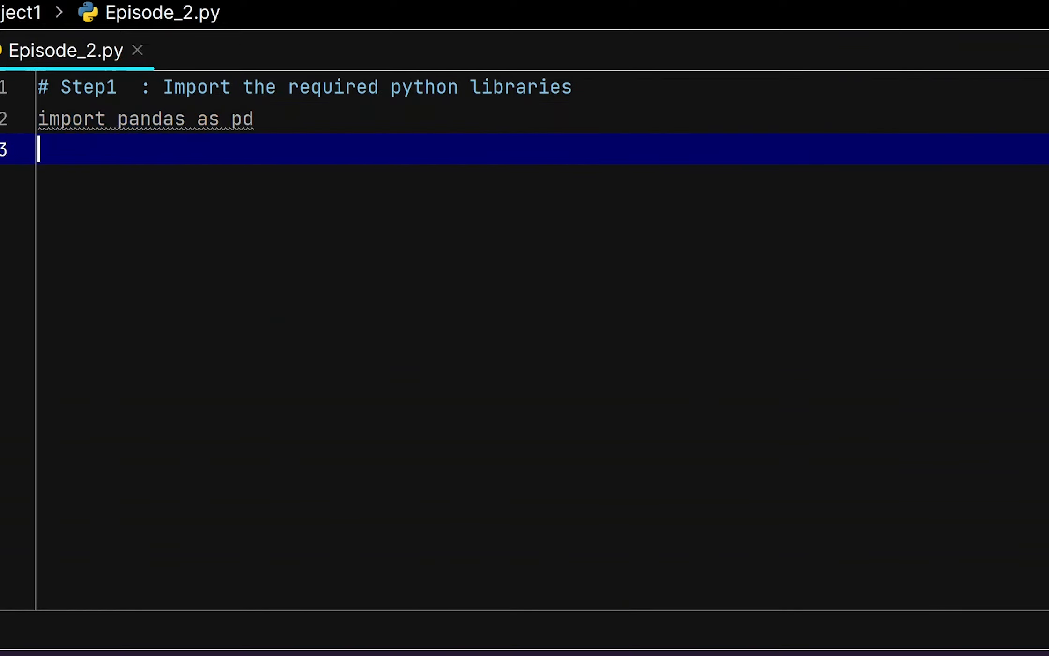
{"action": "type", "text": "import glob"}
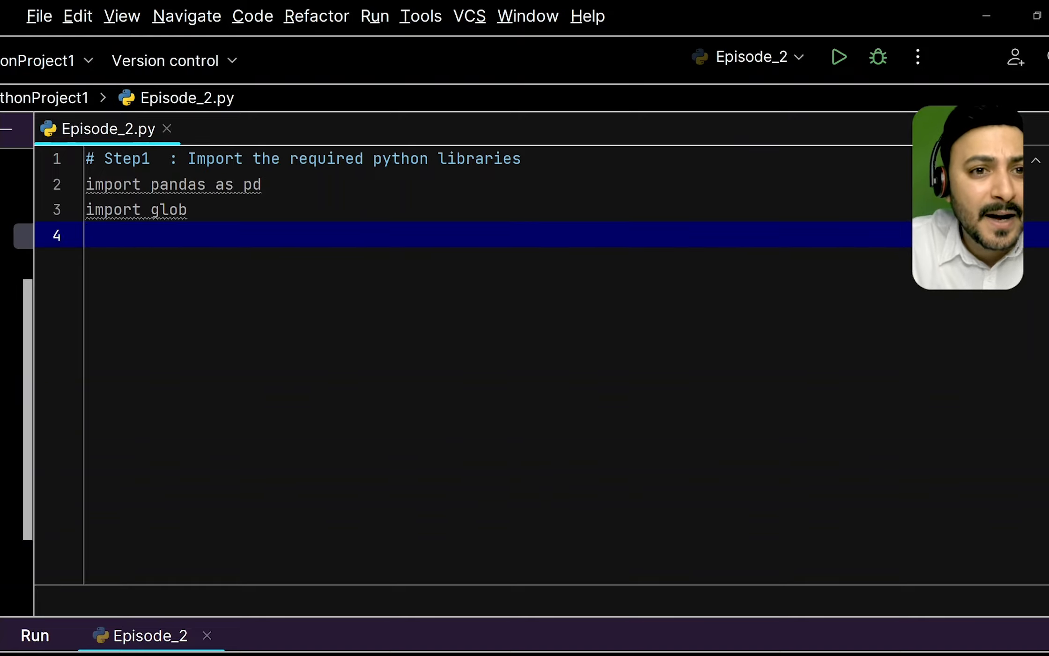
Write the Step2 comment 'Provide the path where the excel files resides'
{"action": "type", "text": "Step2 :"}
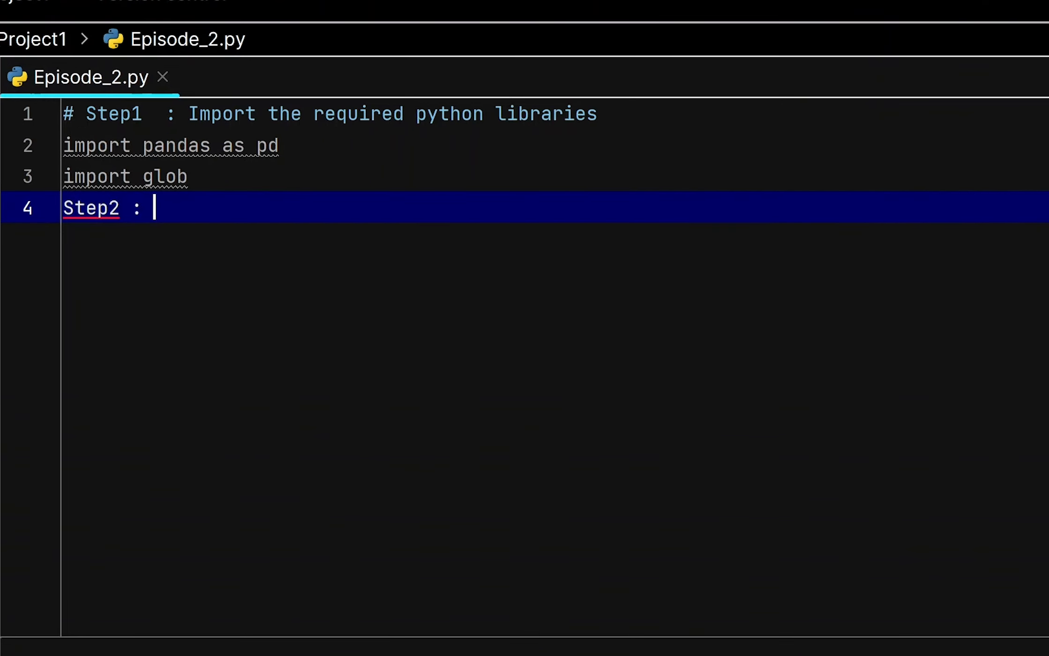
{"action": "type", "text": "Prvide"}
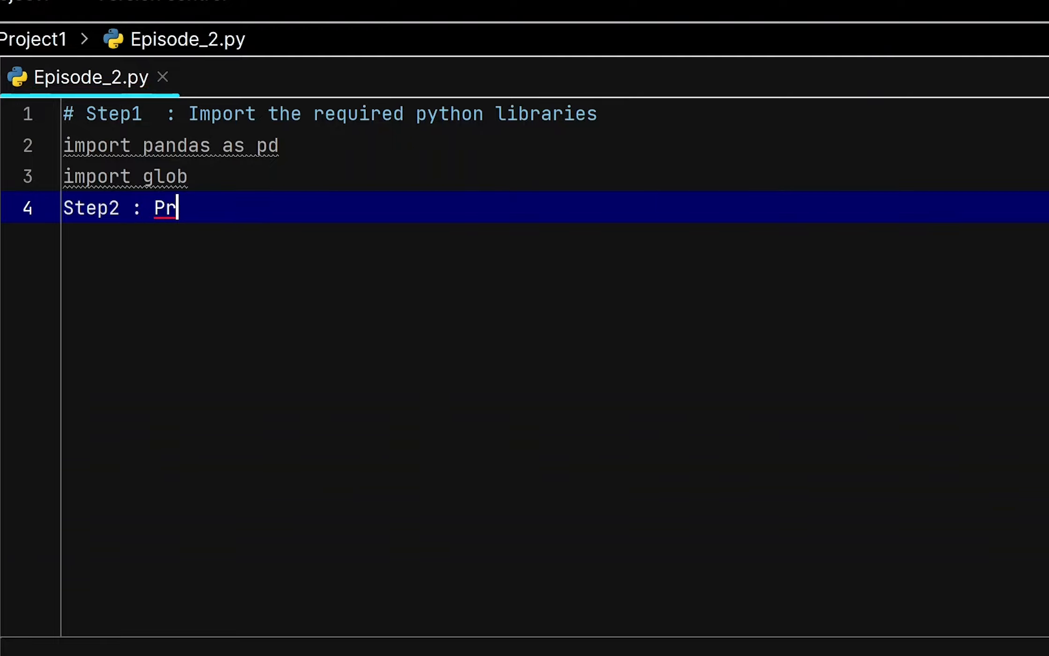
{"action": "type", "text": "ovide the path h"}
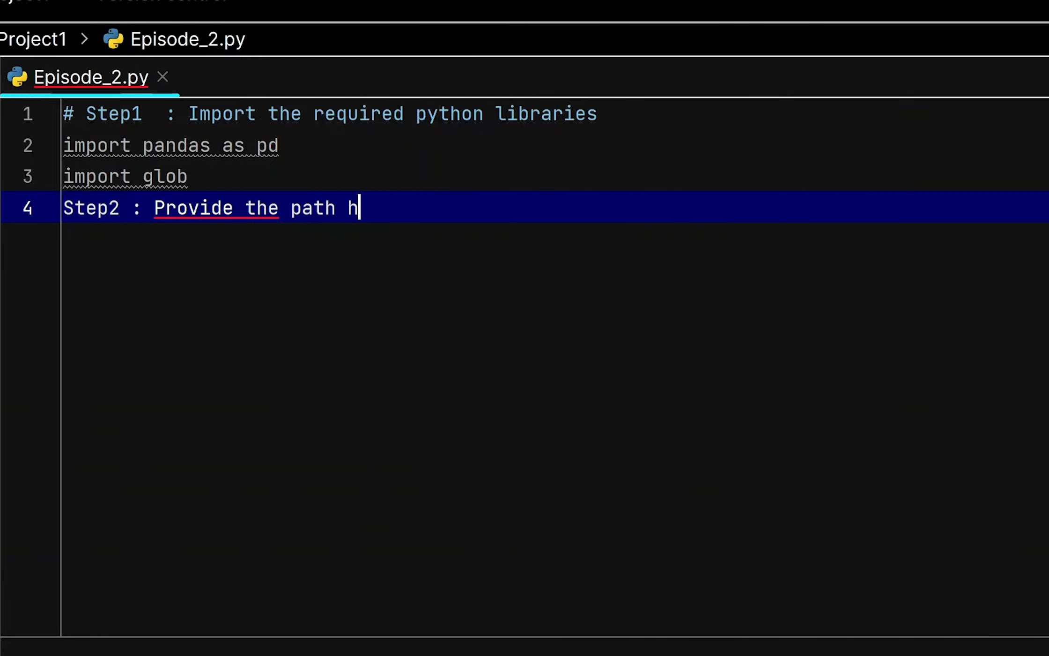
{"action": "type", "text": "where the"}
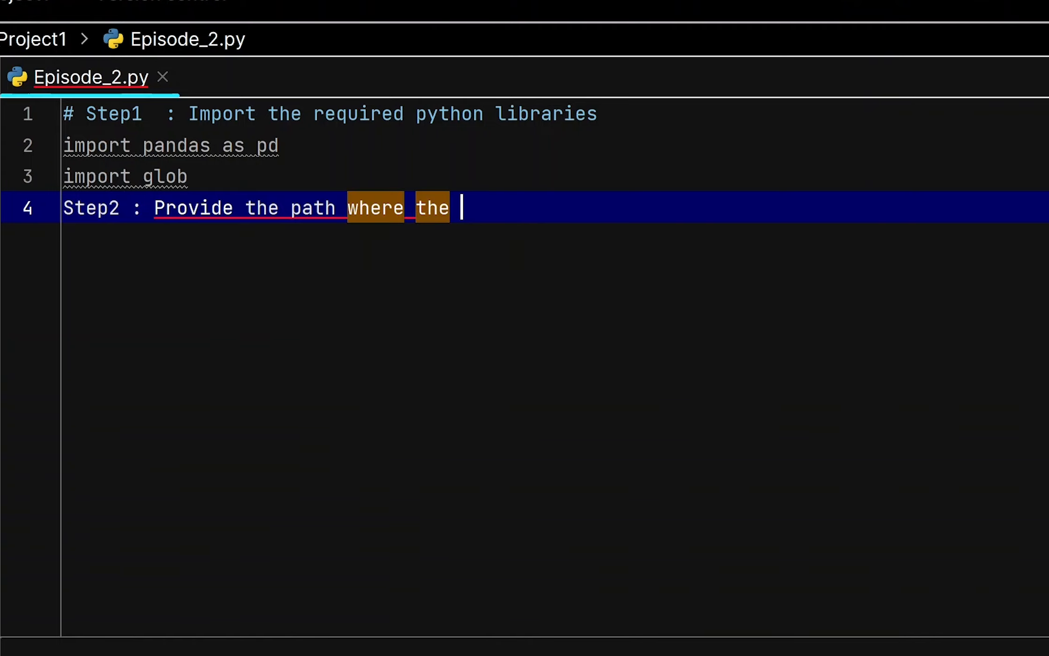
{"action": "type", "text": "excel file"}
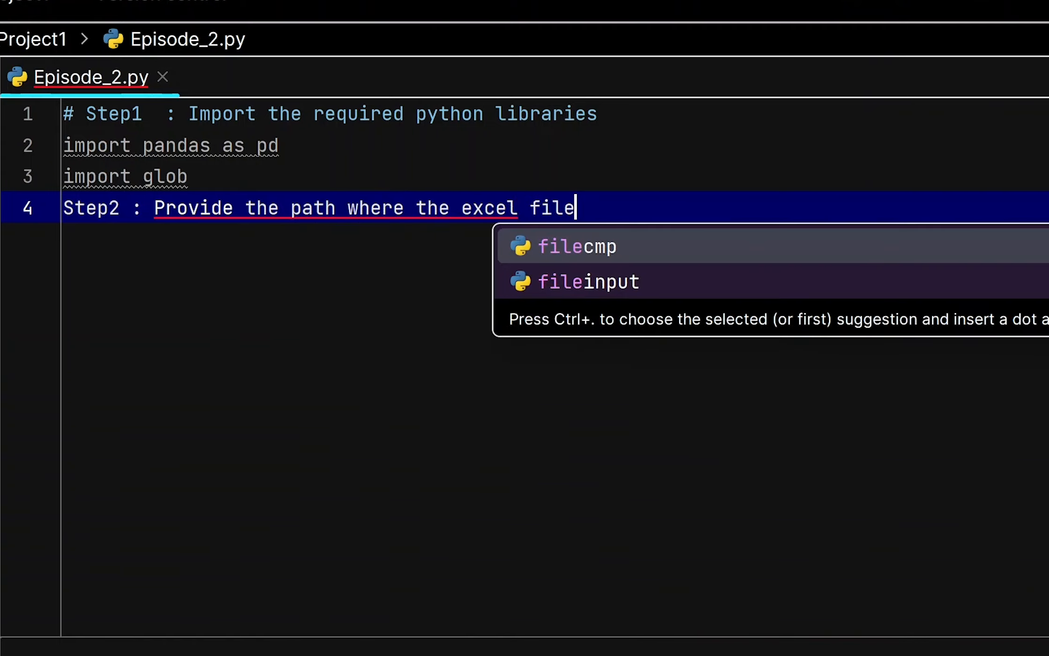
{"action": "type", "text": "s resides"}
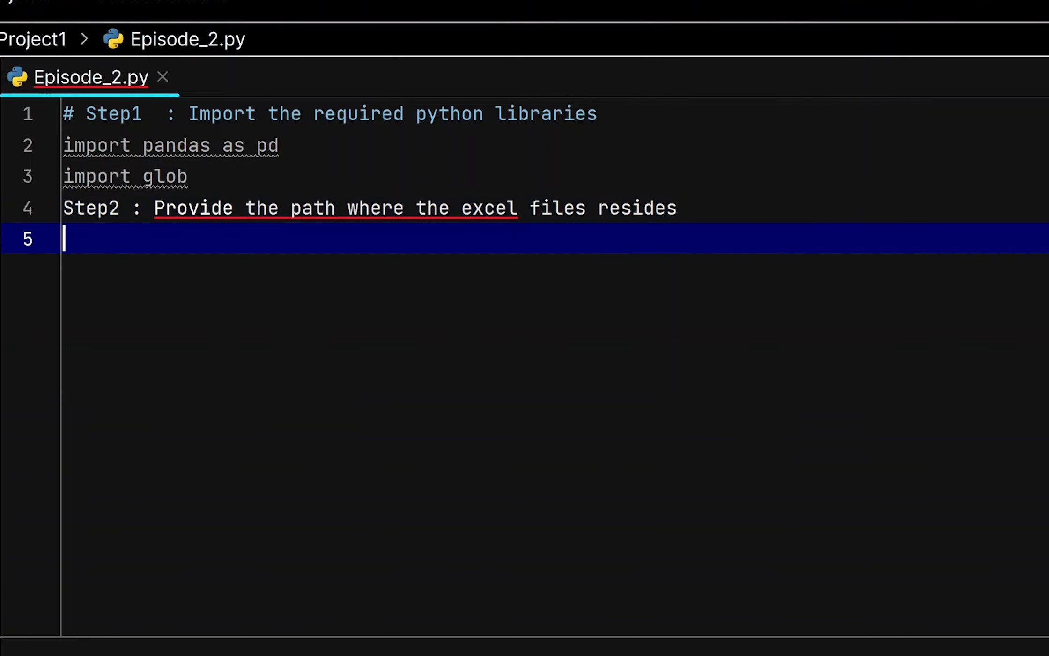
Assign path = 'C:\Users\hp\OneDrive\Desktop\Episode 2\Multiple Files'
{"action": "type", "text": "path ="}
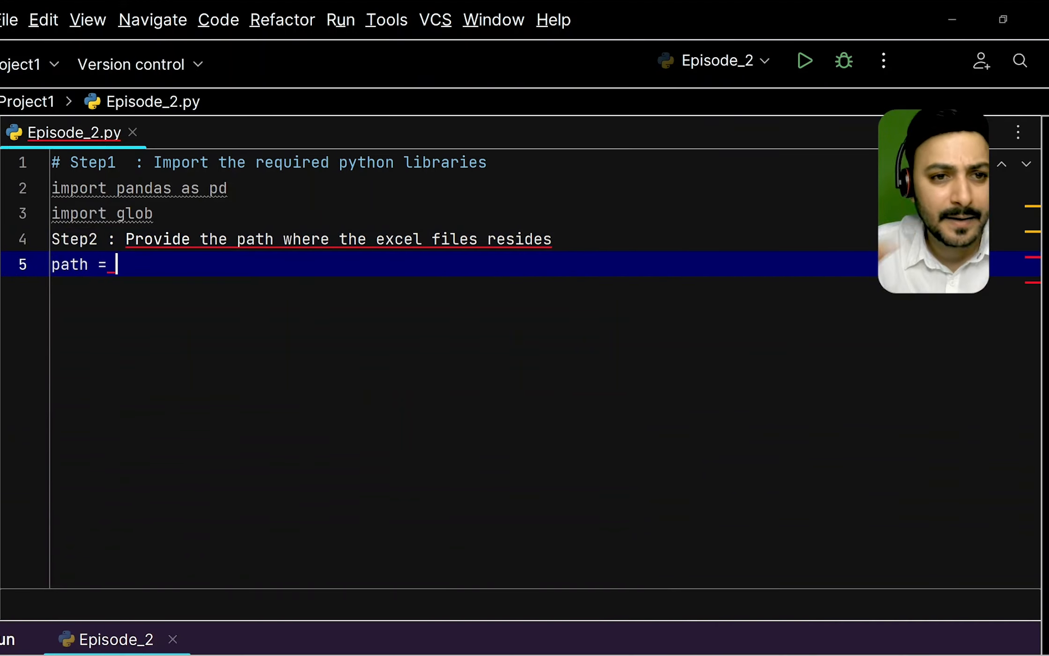
{"action": "key", "text": "alt+tab"}
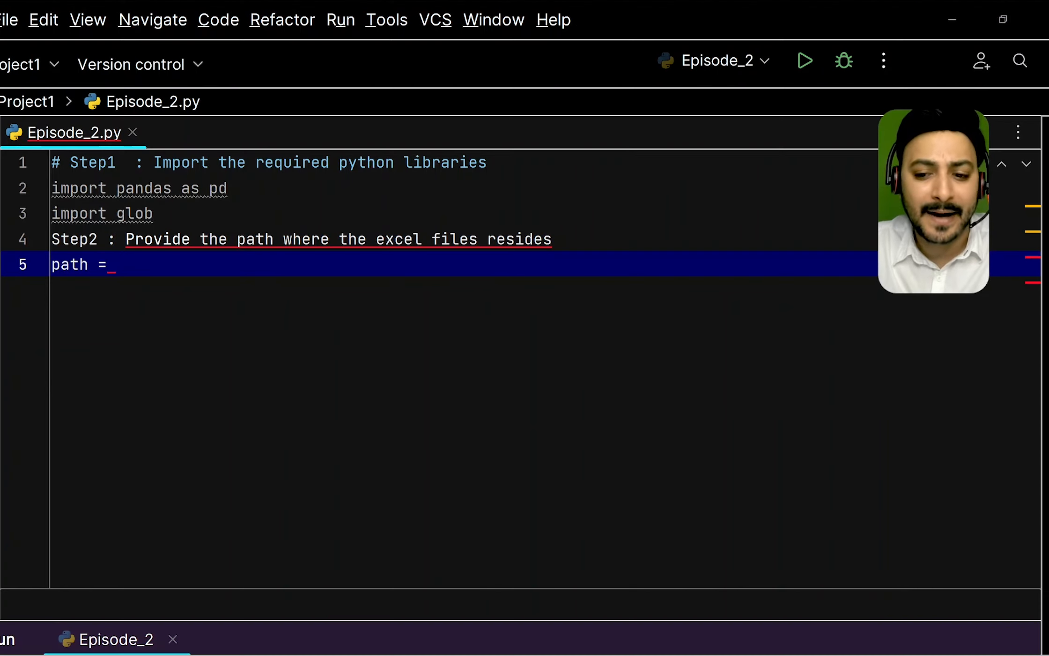
{"action": "type", "text": "'C:\\Users\\hp\\OneDrive\\Desktop\\Episode 2\\Multiple Files'"}
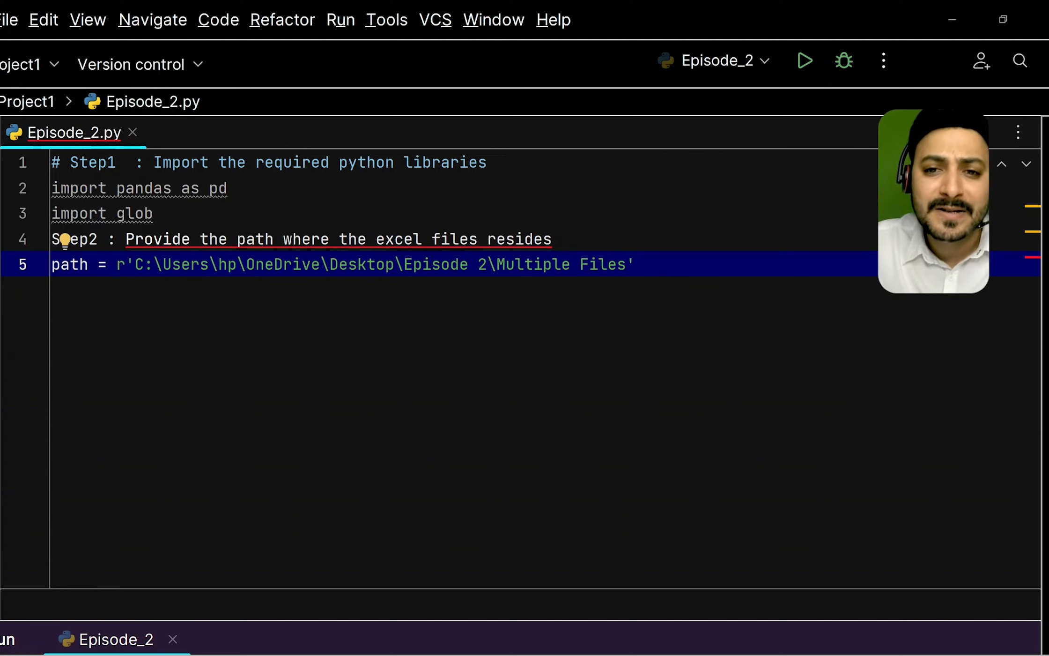
{"action": "key", "text": "Enter"}
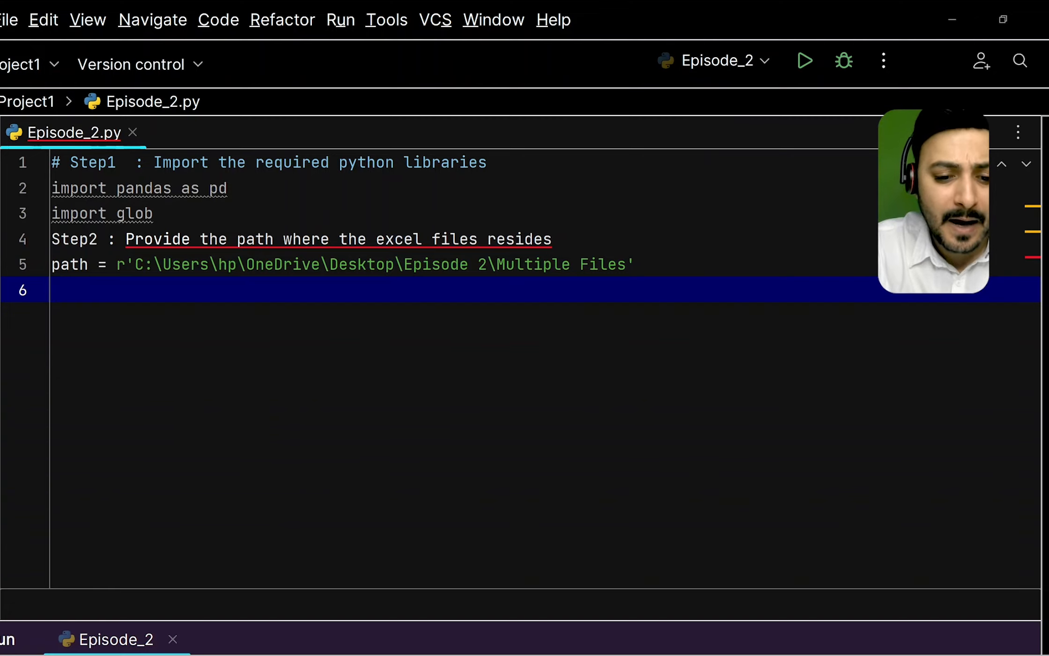
Assign folder = glob.glob(path+"/*.xlsx") to collect every Excel workbook in the path
{"action": "type", "text": "folder"}
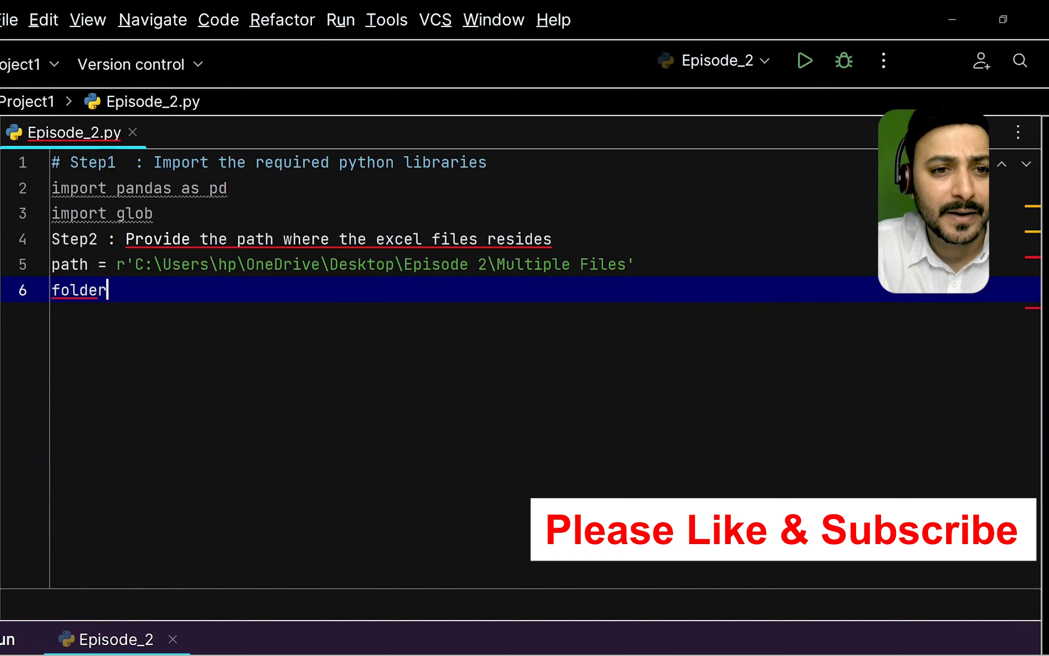
{"action": "type", "text": "= glob"}
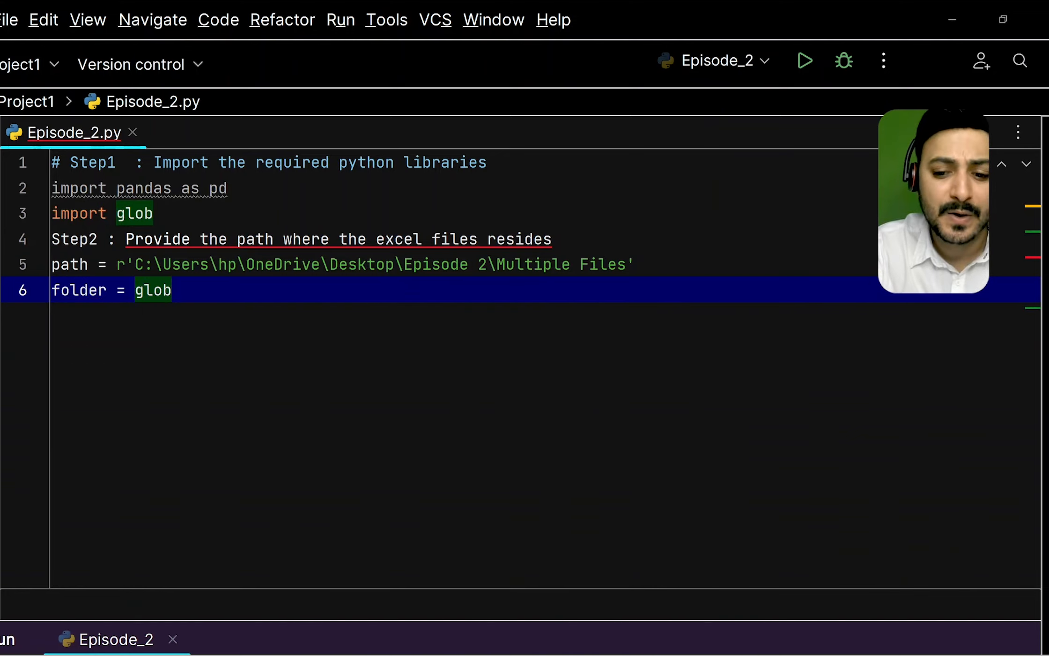
{"action": "type", "text": ".glob()"}
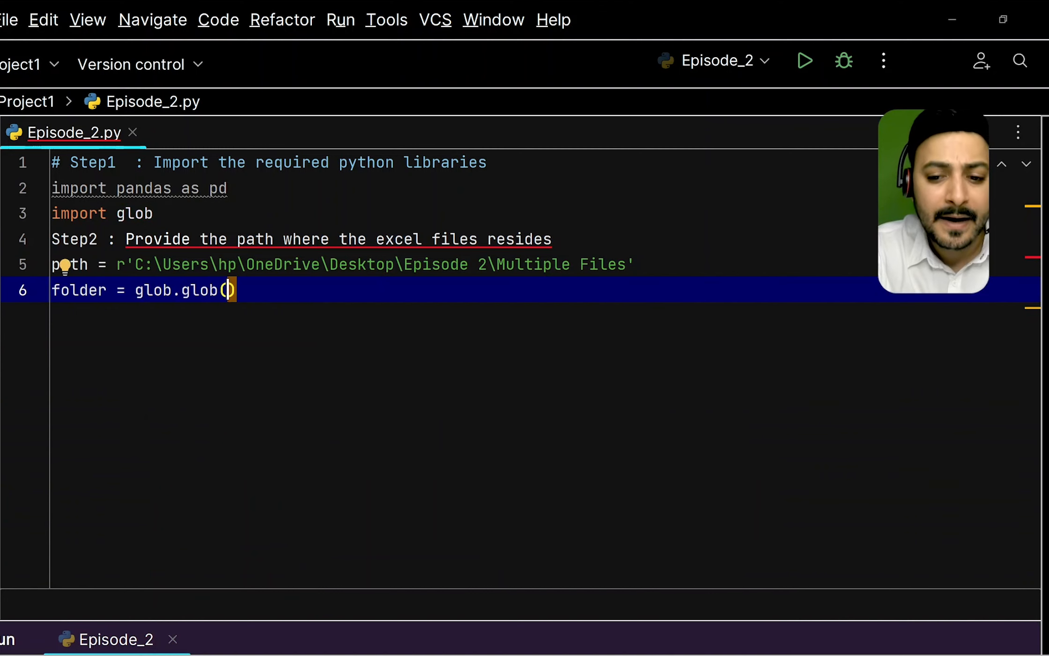
{"action": "type", "text": "path+\""}
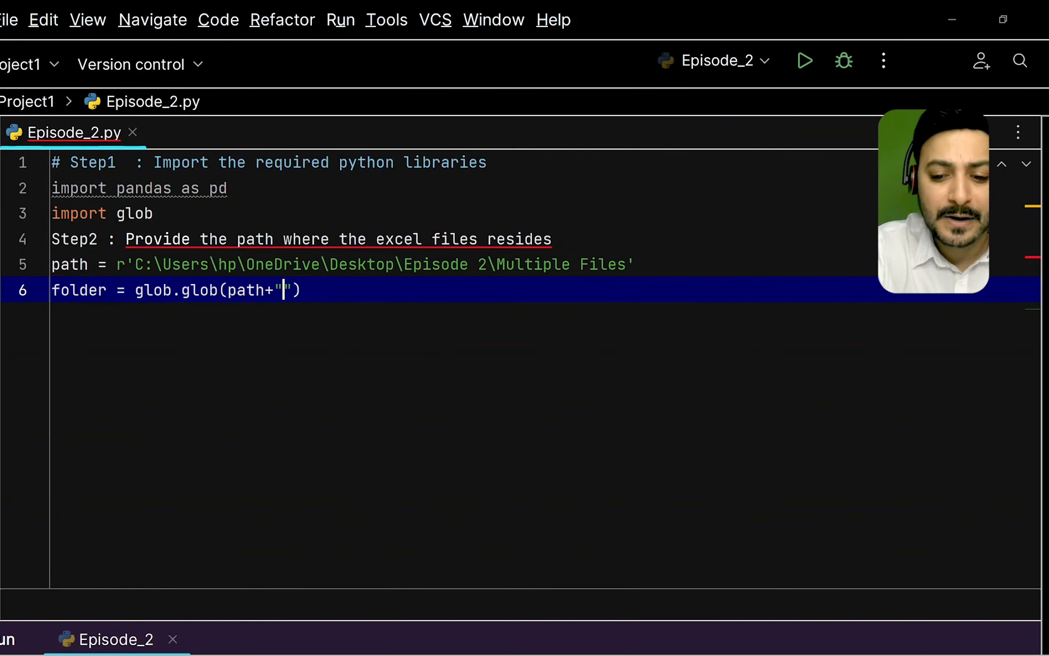
{"action": "type", "text": ".xlsx"}
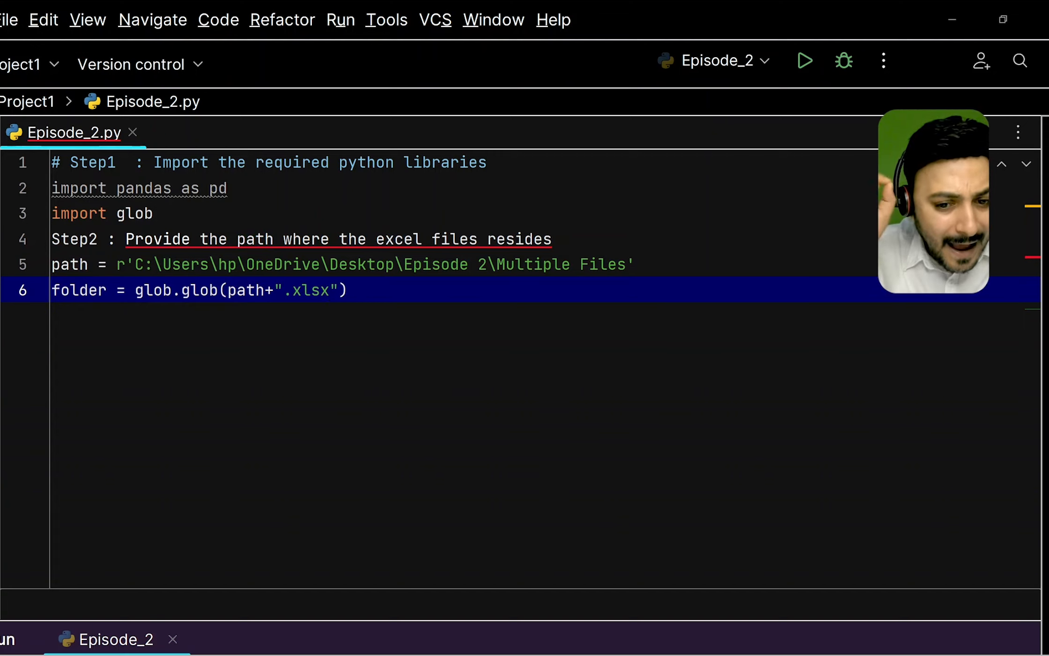
{"action": "type", "text": "*"}
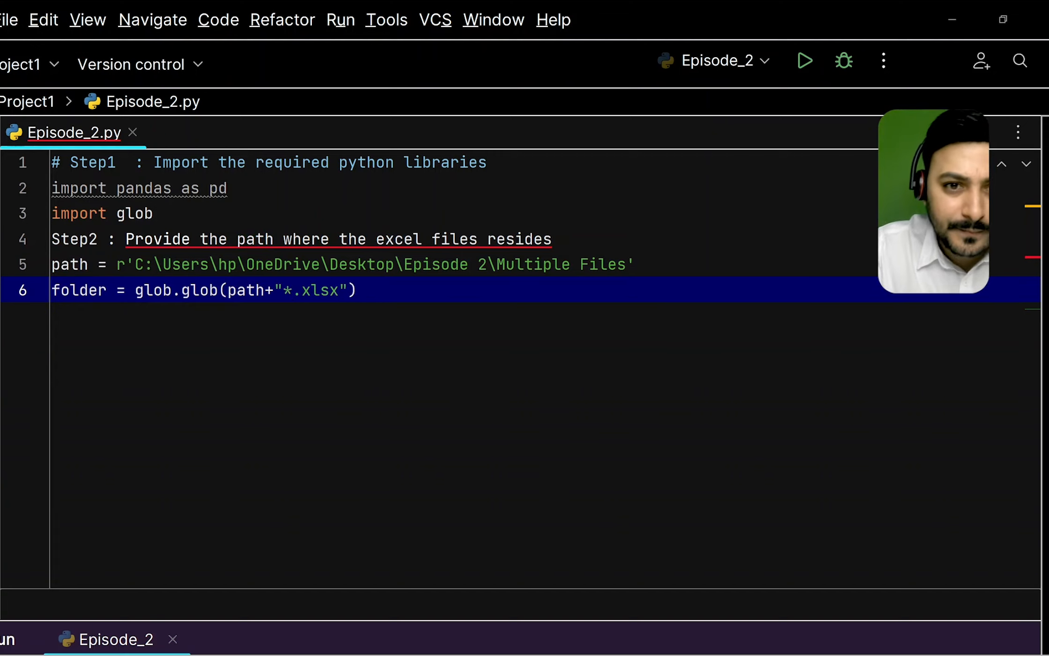
{"action": "type", "text": "/"}
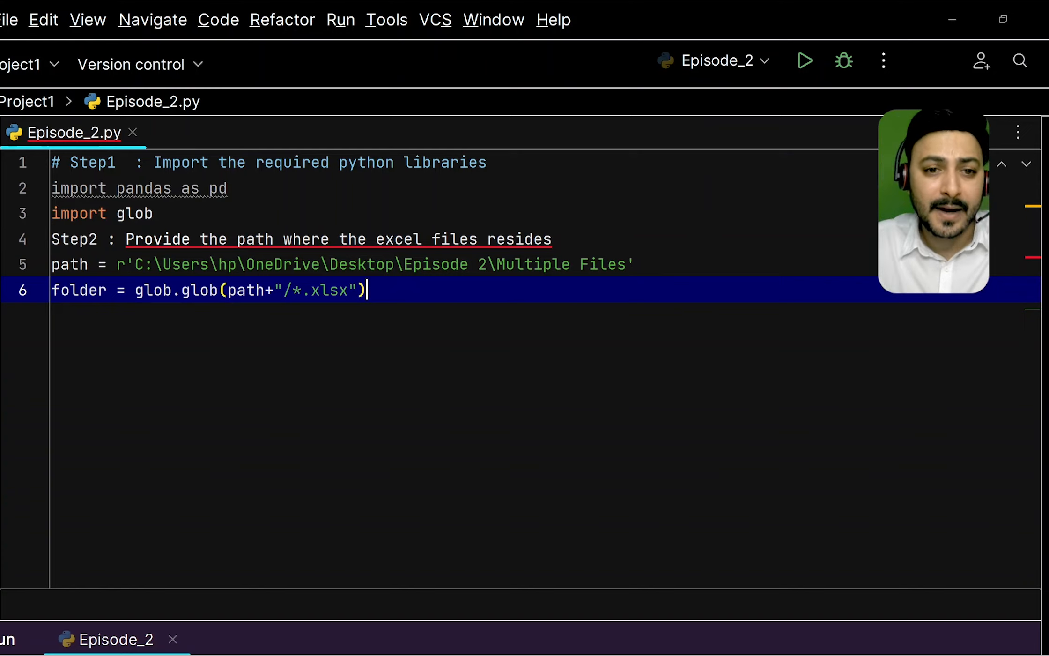
Add list = [] below the folder line and begin the Step3 note
{"action": "key", "text": "enter"}
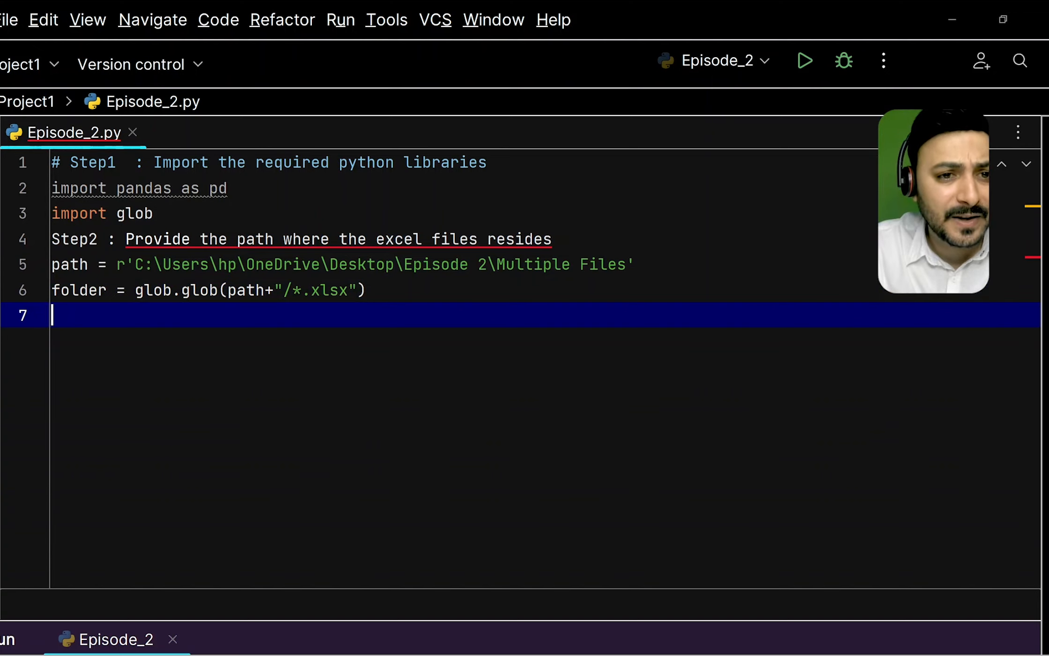
{"action": "type", "text": "list"}
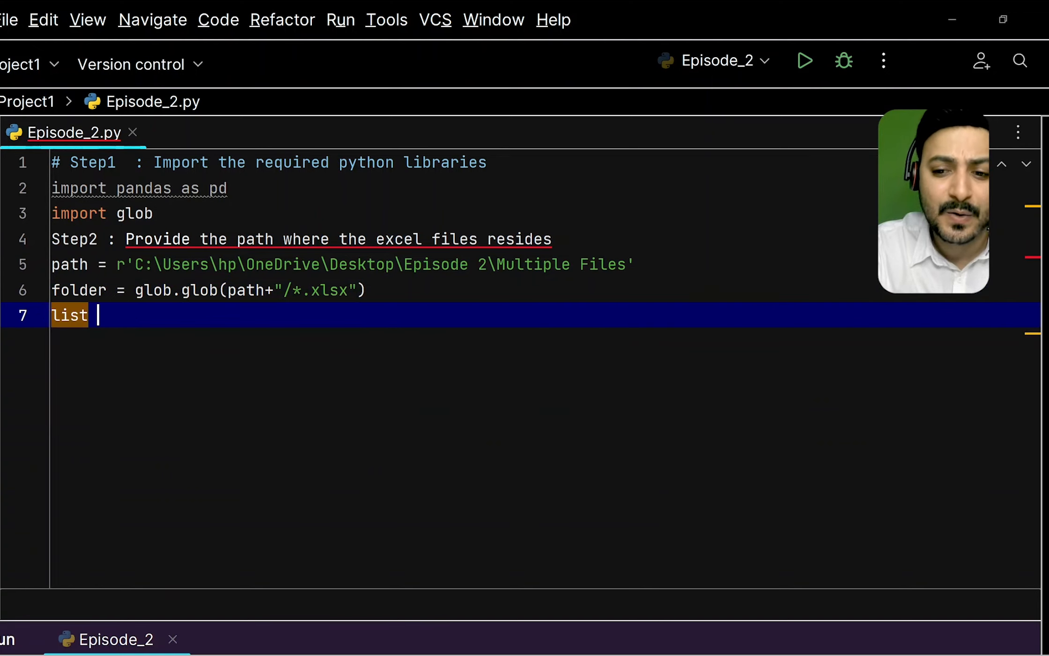
{"action": "type", "text": "= []"}
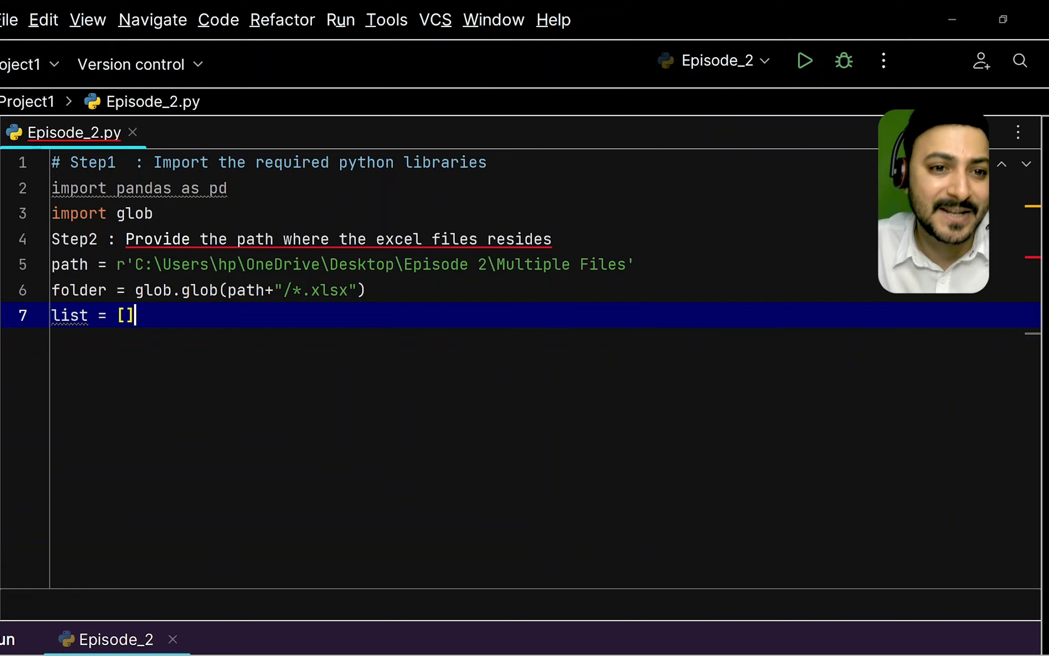
{"action": "type", "text": "Step3 :"}
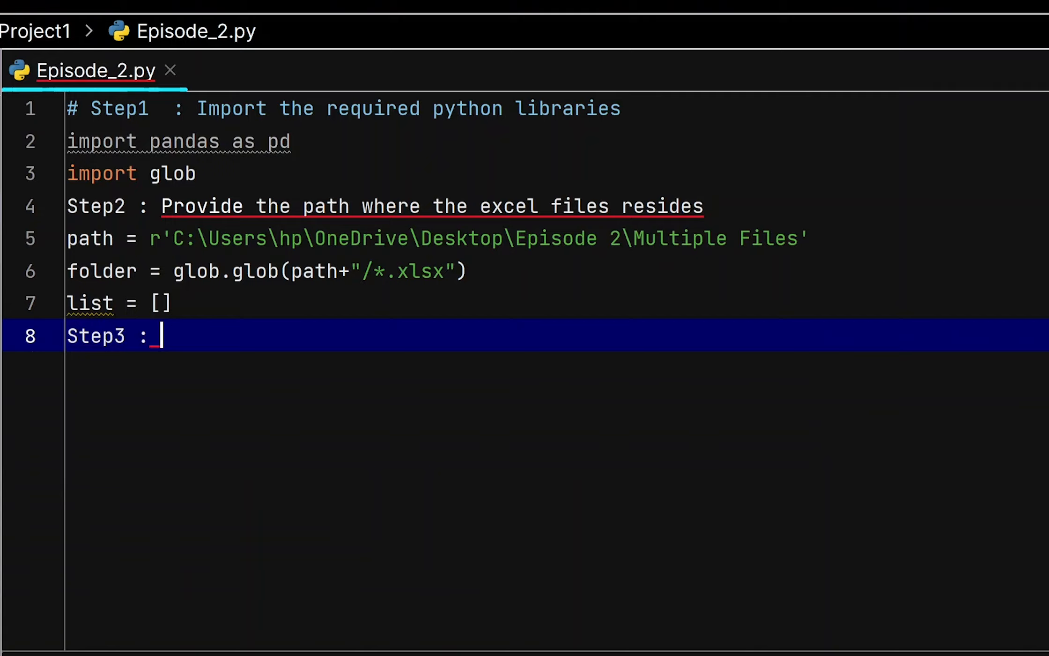
Finish the '# Step3 : Use the loop' comment and write the header 'for files in folder:'
{"action": "type", "text": "Use the loop"}
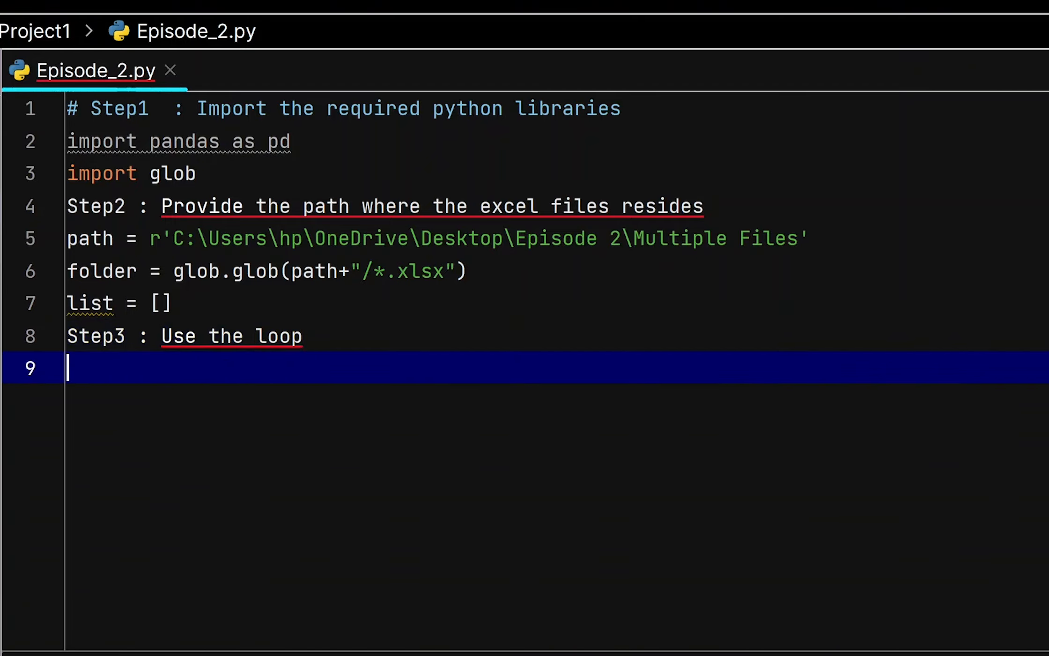
{"action": "type", "text": "for"}
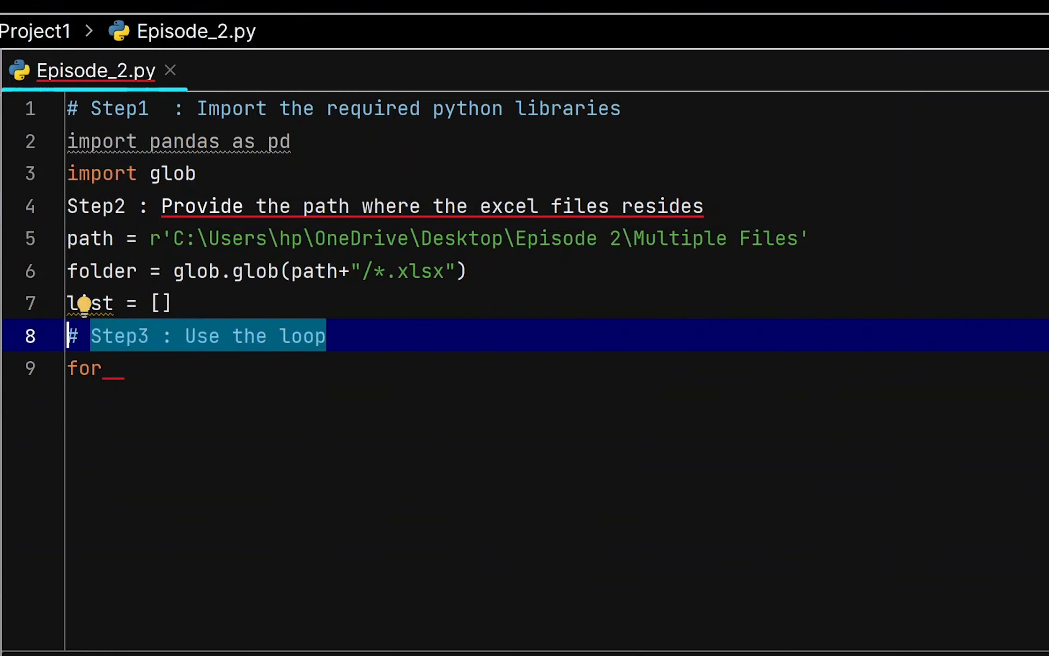
{"action": "type", "text": "files in"}
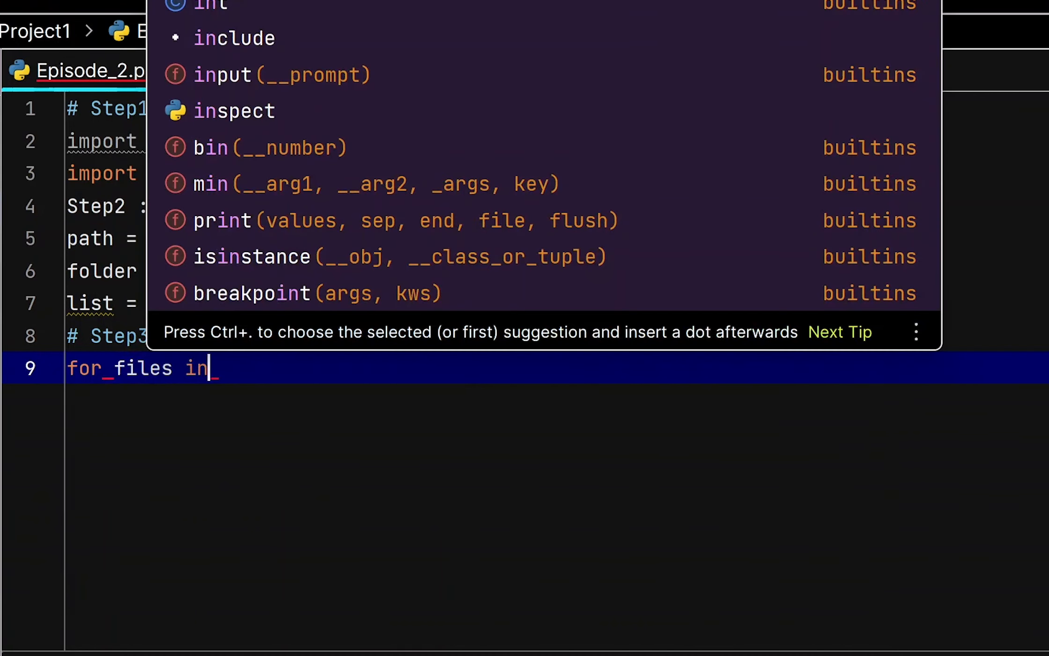
{"action": "type", "text": "foil"}
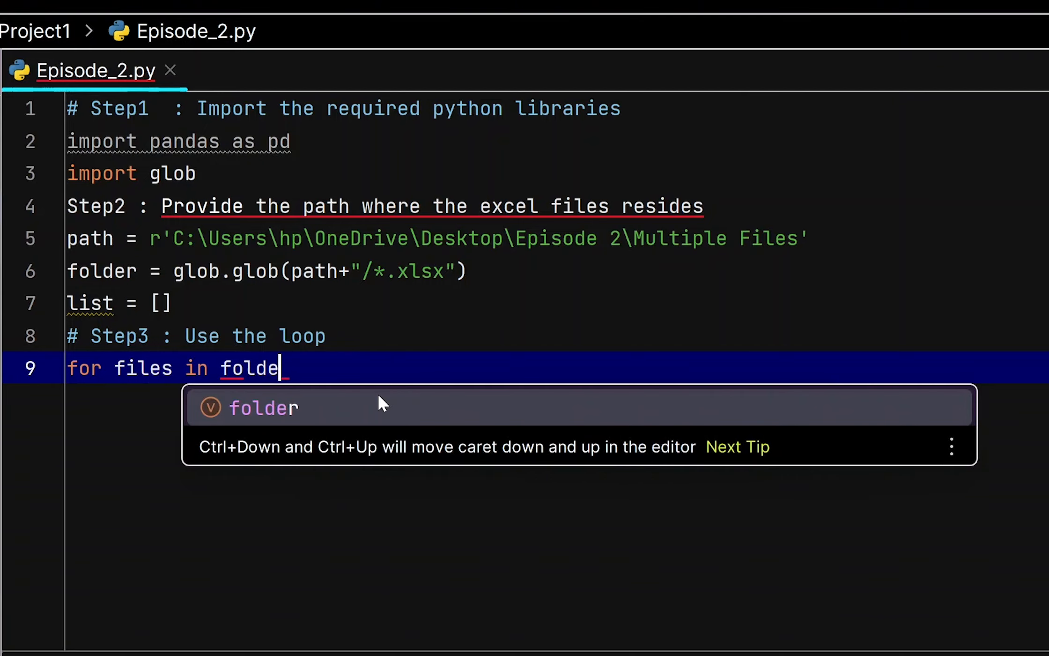
{"action": "key", "text": "Enter"}
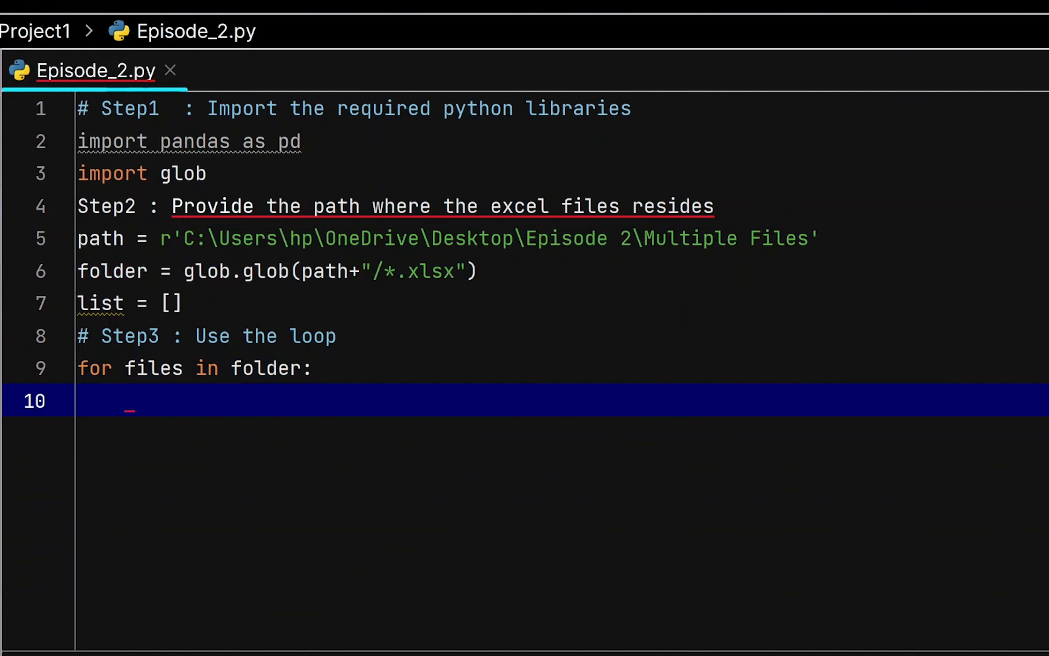
Inside the loop, write list.append(pd.read_excel(files)) to read each workbook
{"action": "type", "text": "exce"}
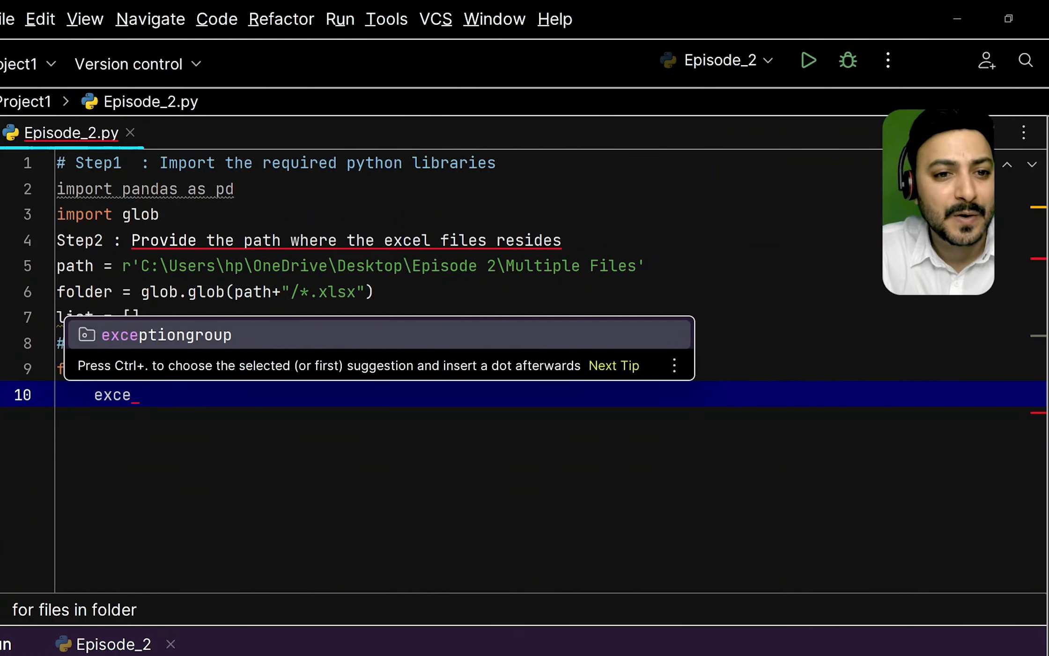
{"action": "key", "text": "Escape"}
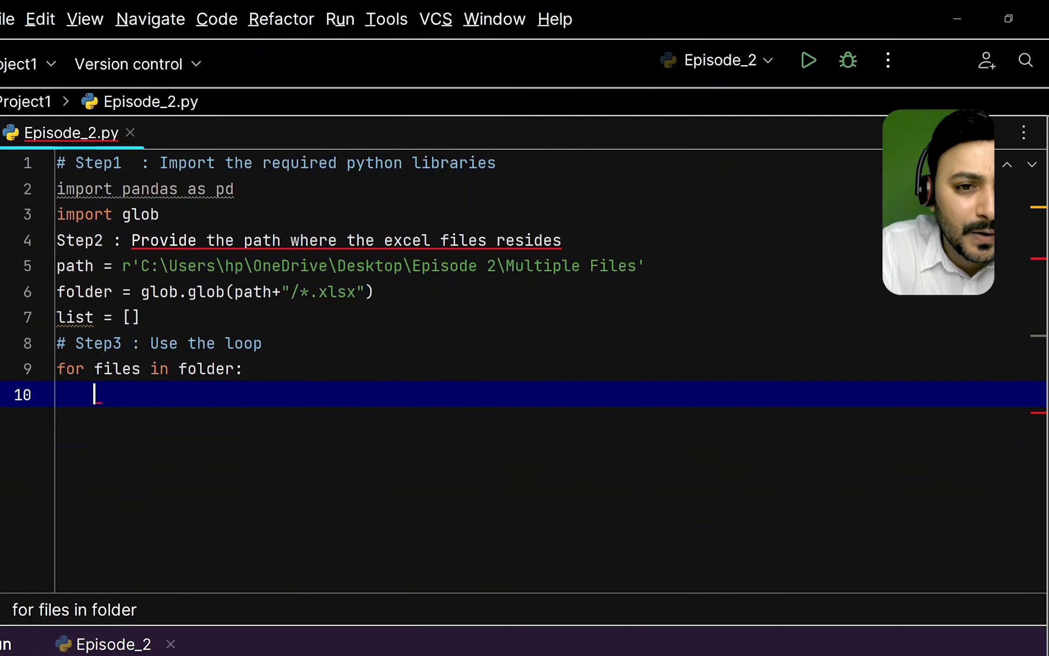
{"action": "type", "text": "list"}
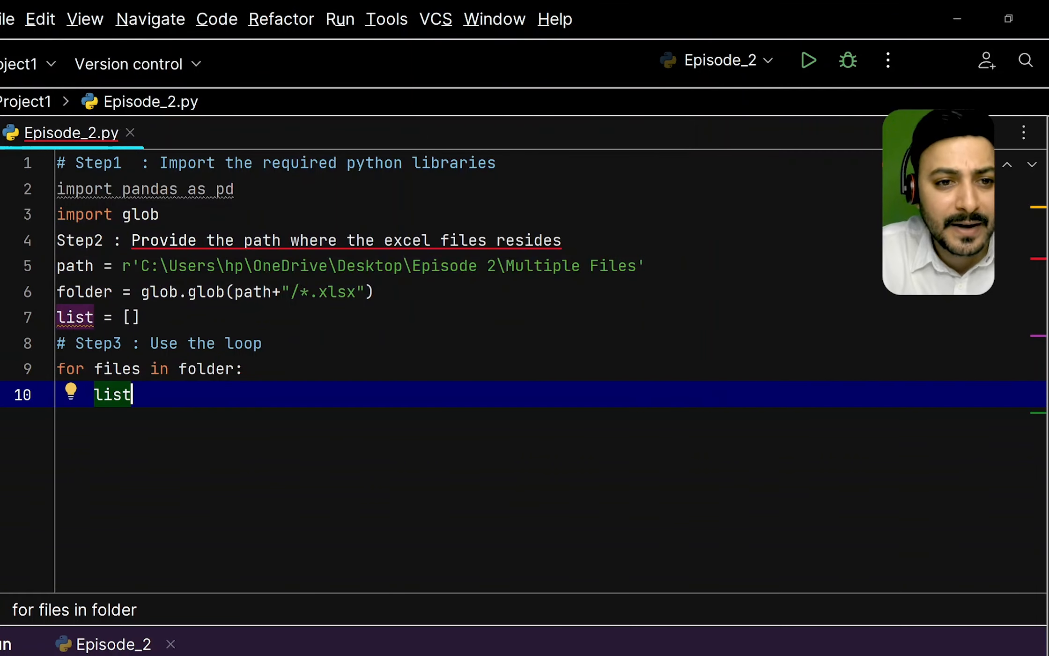
{"action": "type", "text": ".append()"}
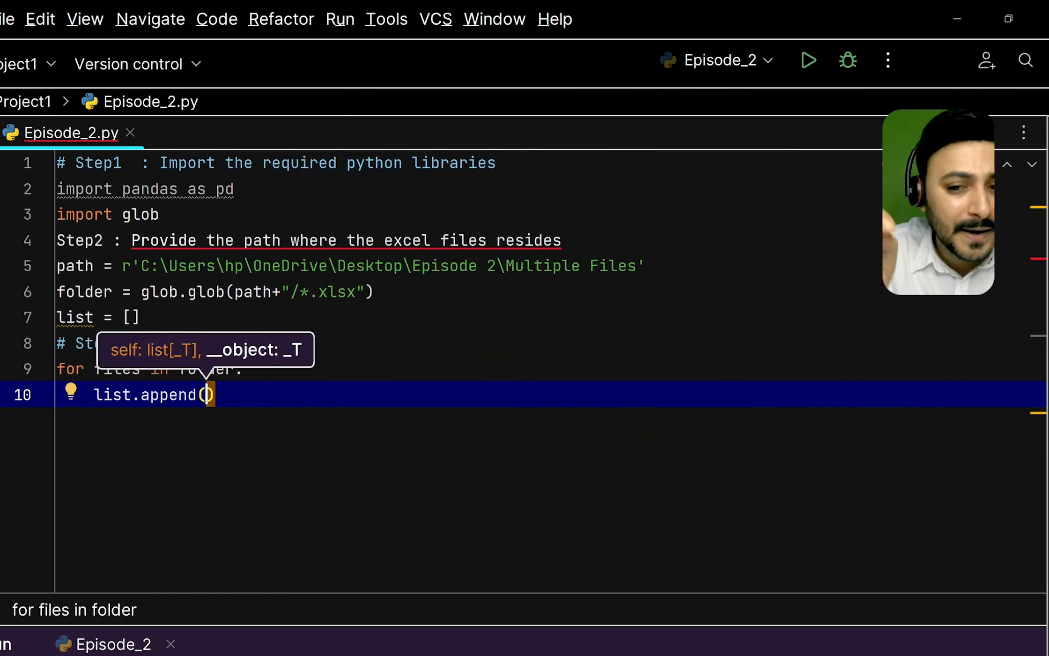
{"action": "type", "text": "pd.r"}
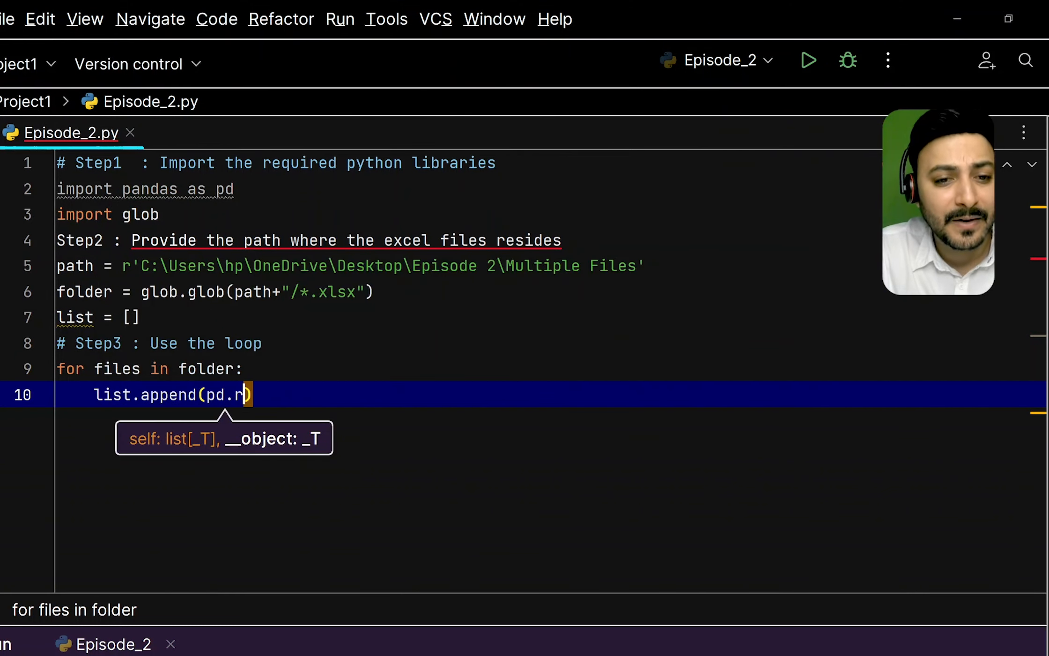
{"action": "type", "text": "ead_ex"}
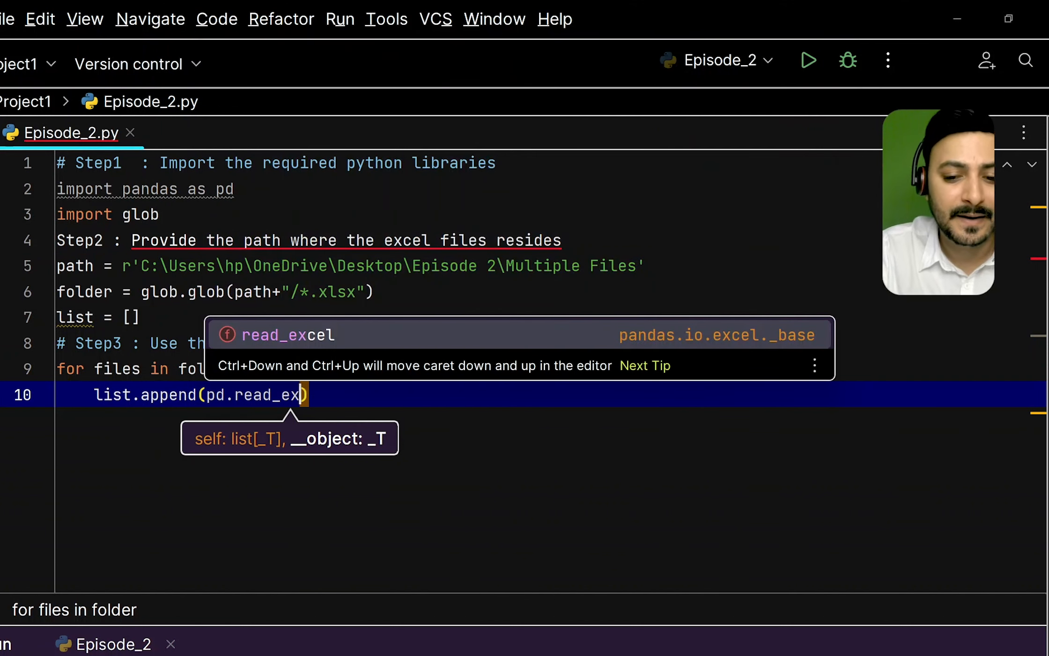
{"action": "key", "text": "Tab"}
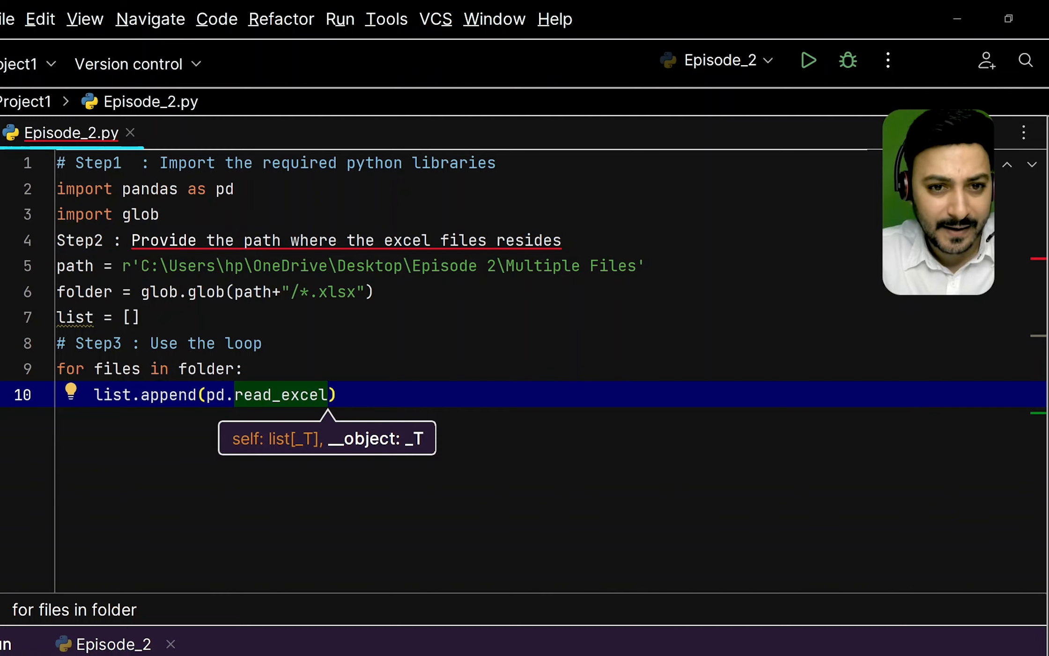
{"action": "type", "text": "("}
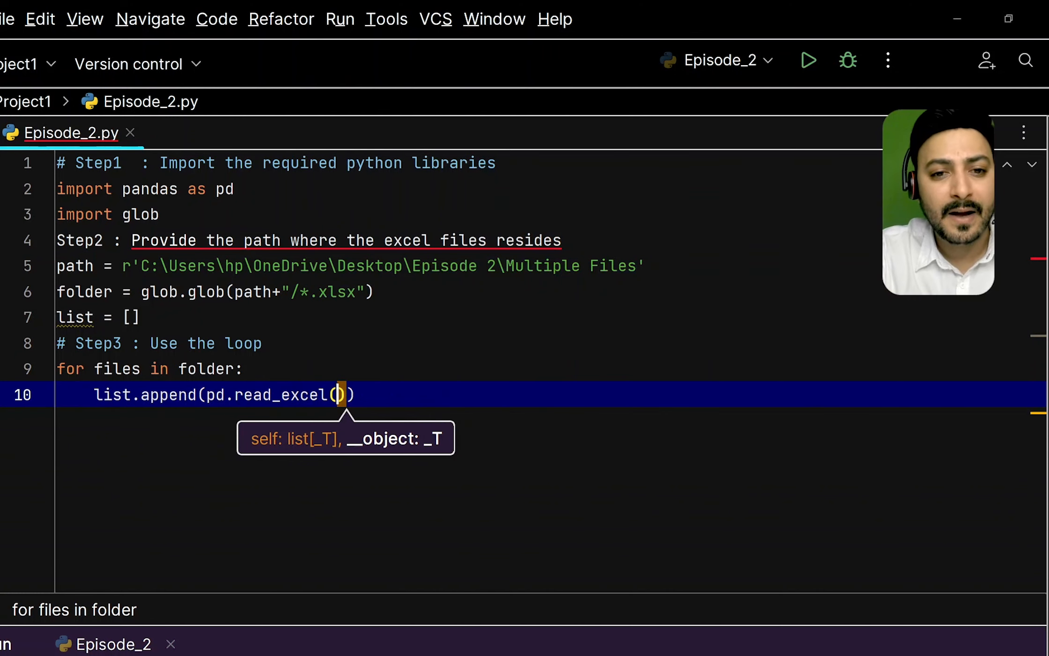
{"action": "type", "text": "files"}
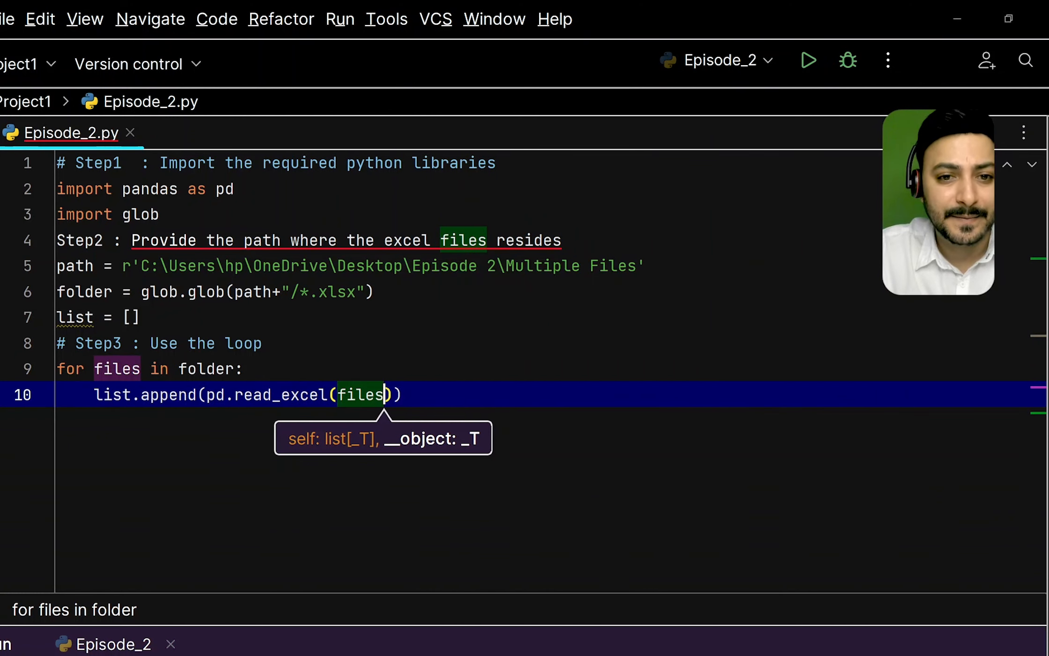
{"action": "key", "text": "Enter"}
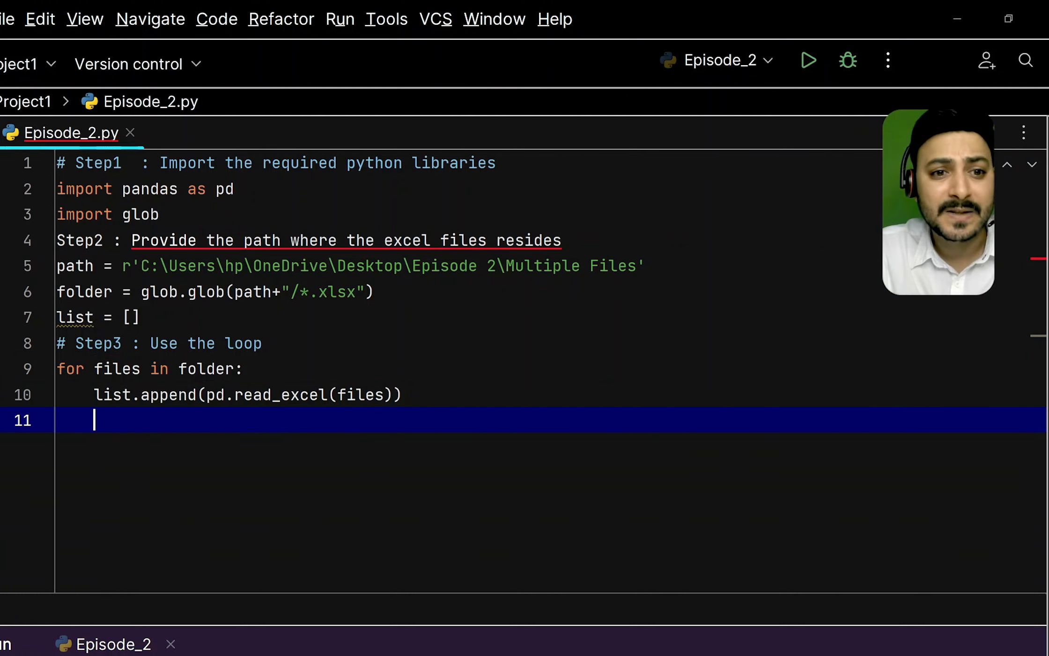
Write df = pd.concat(list, ignore_index=True) to combine the collected workbooks
{"action": "type", "text": "df ="}
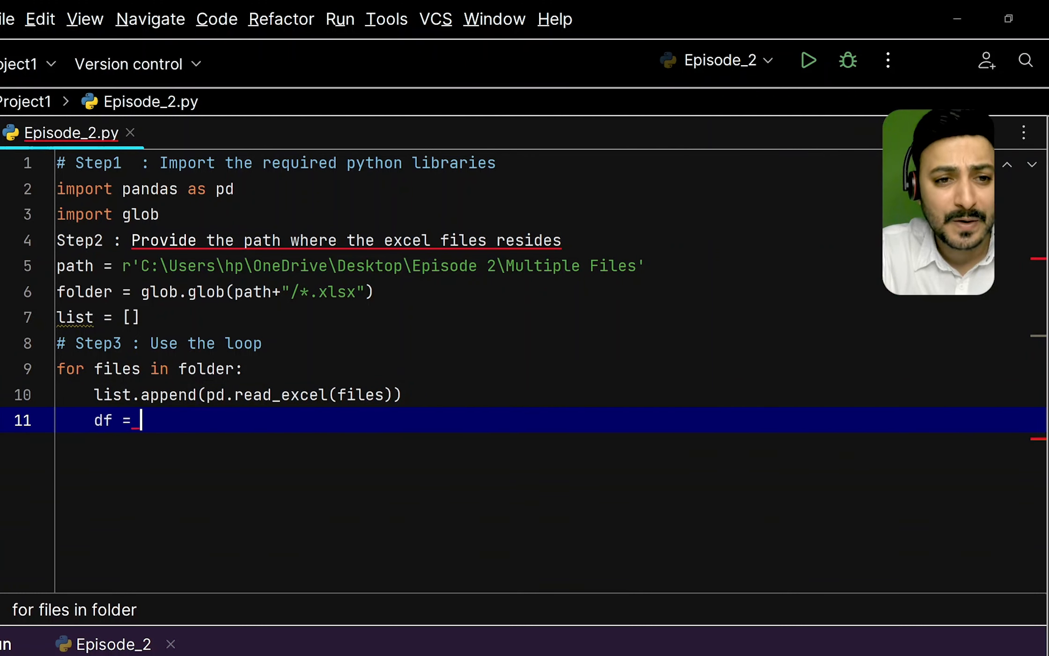
{"action": "type", "text": "p"}
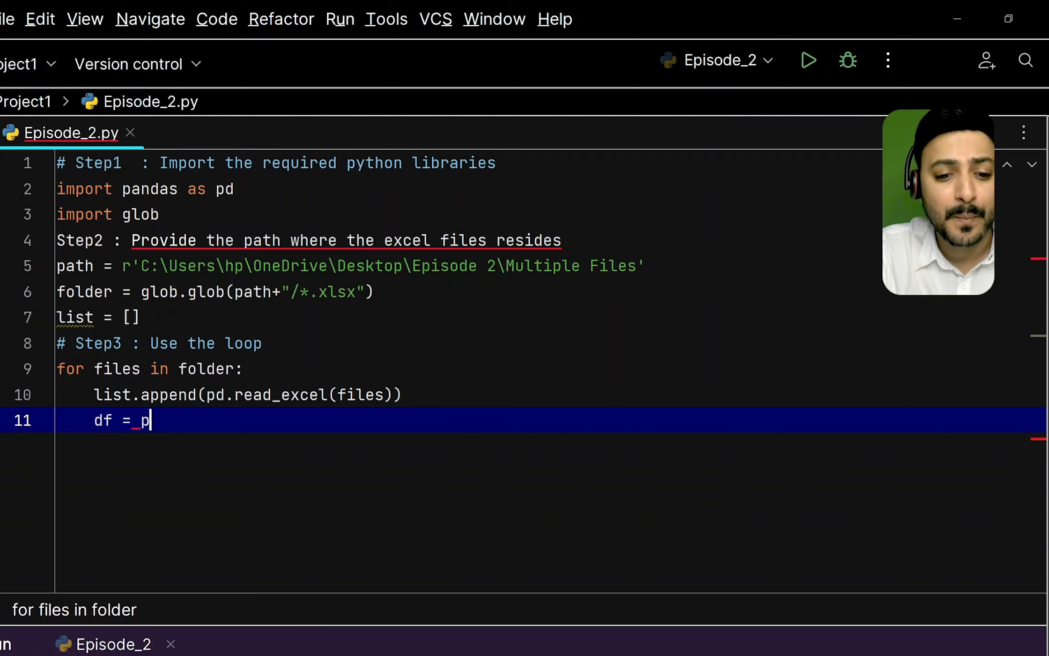
{"action": "type", "text": "d.conc"}
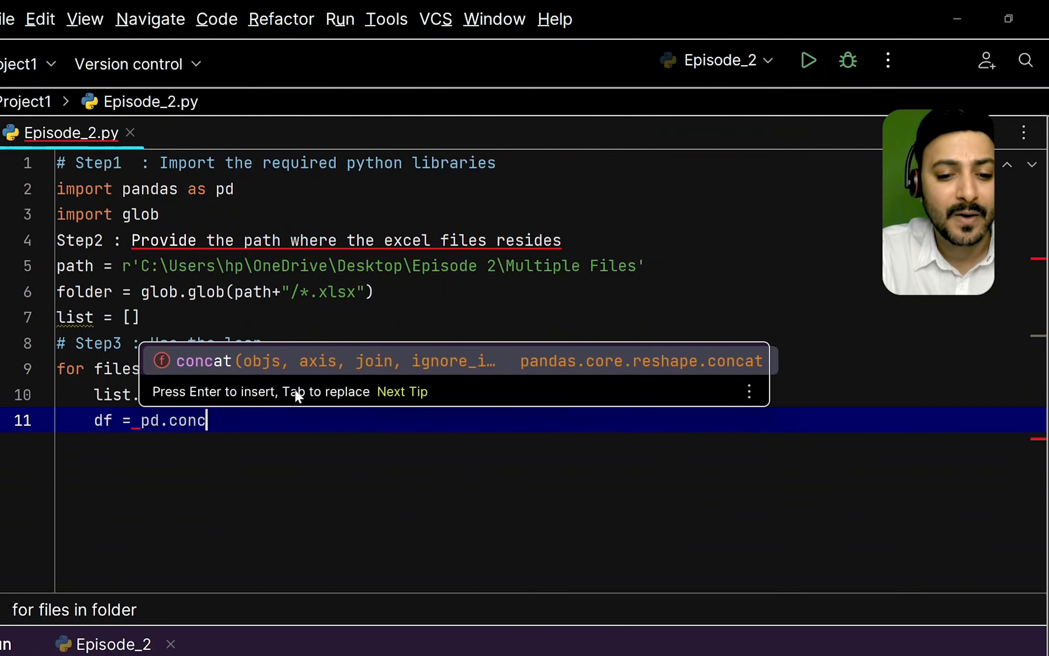
{"action": "key", "text": "Tab"}
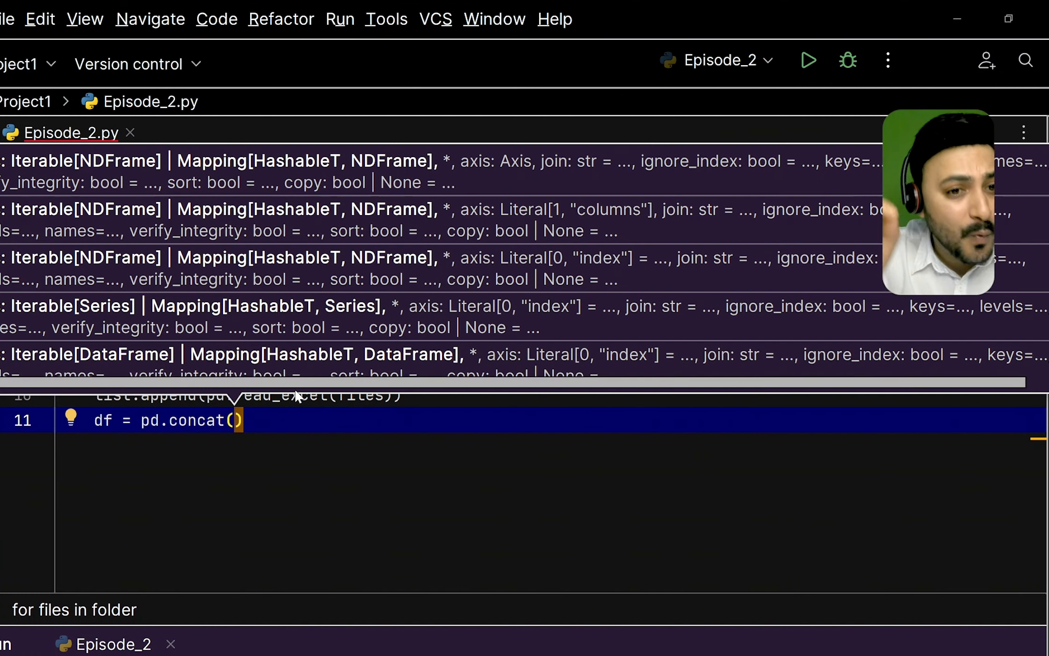
{"action": "type", "text": "list"}
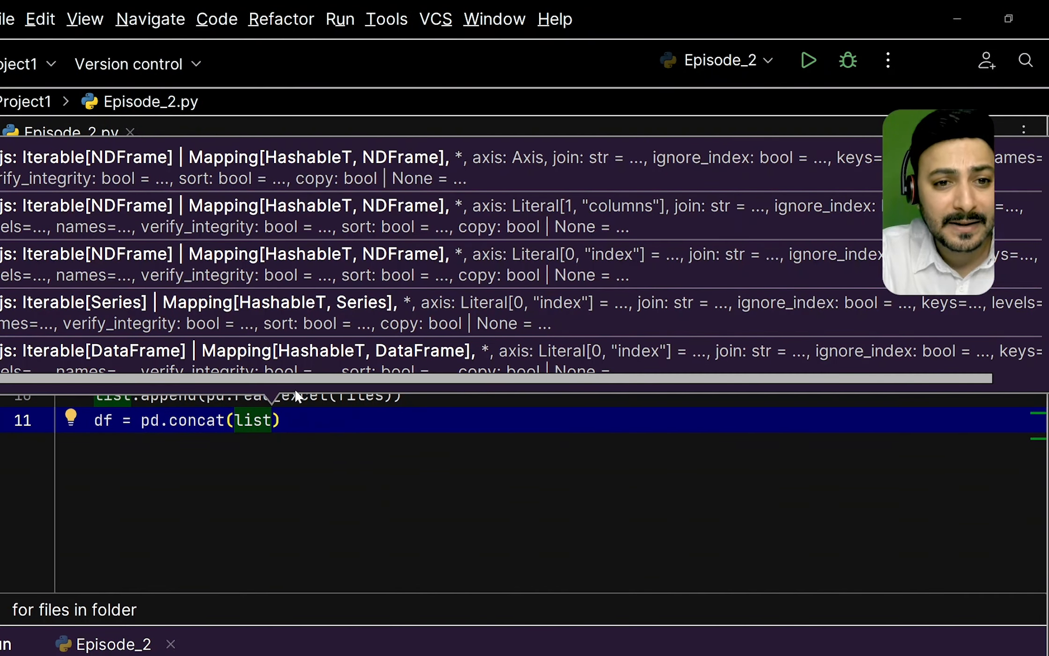
{"action": "type", "text": ",ignore_index="}
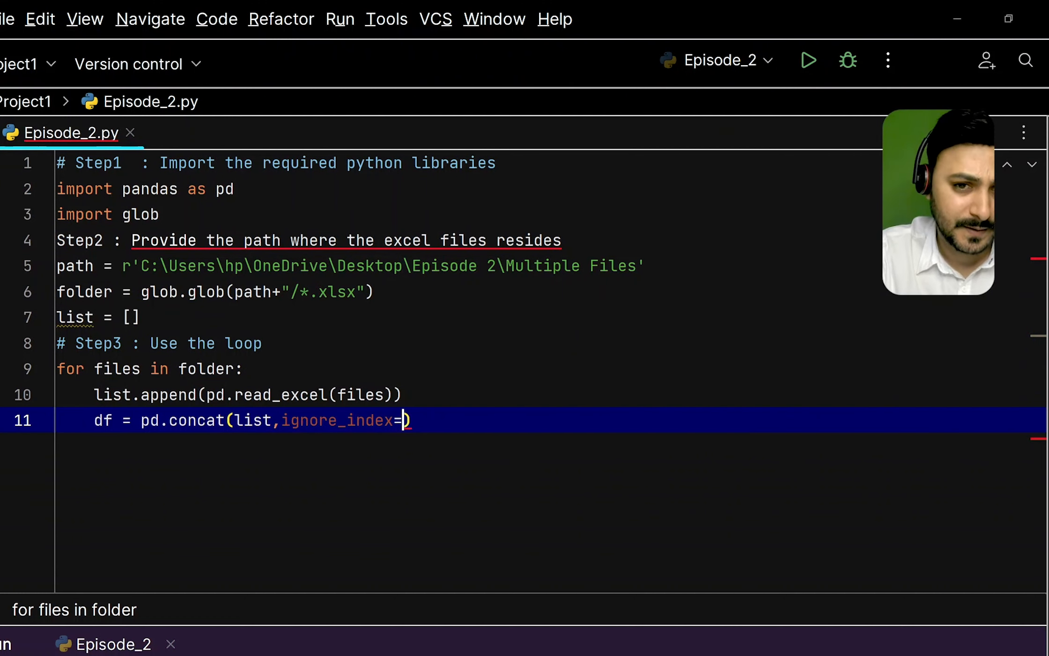
{"action": "type", "text": "Tr"}
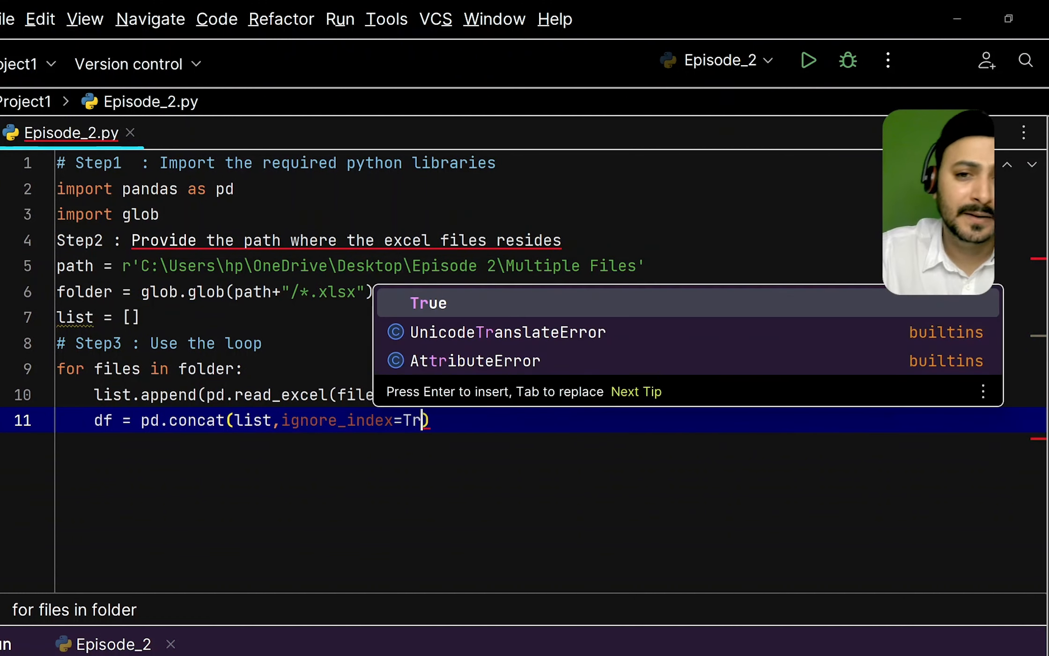
{"action": "key", "text": "Enter"}
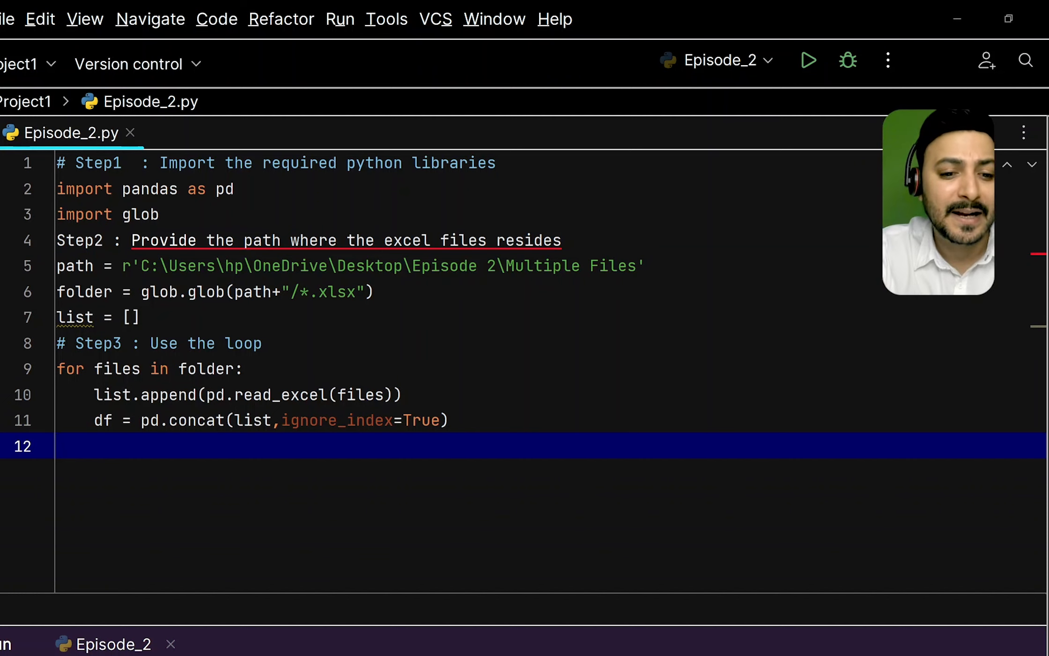
Write df.to_excel("Master_file.xlsx", index=False) to save the combined data
{"action": "type", "text": "df."}
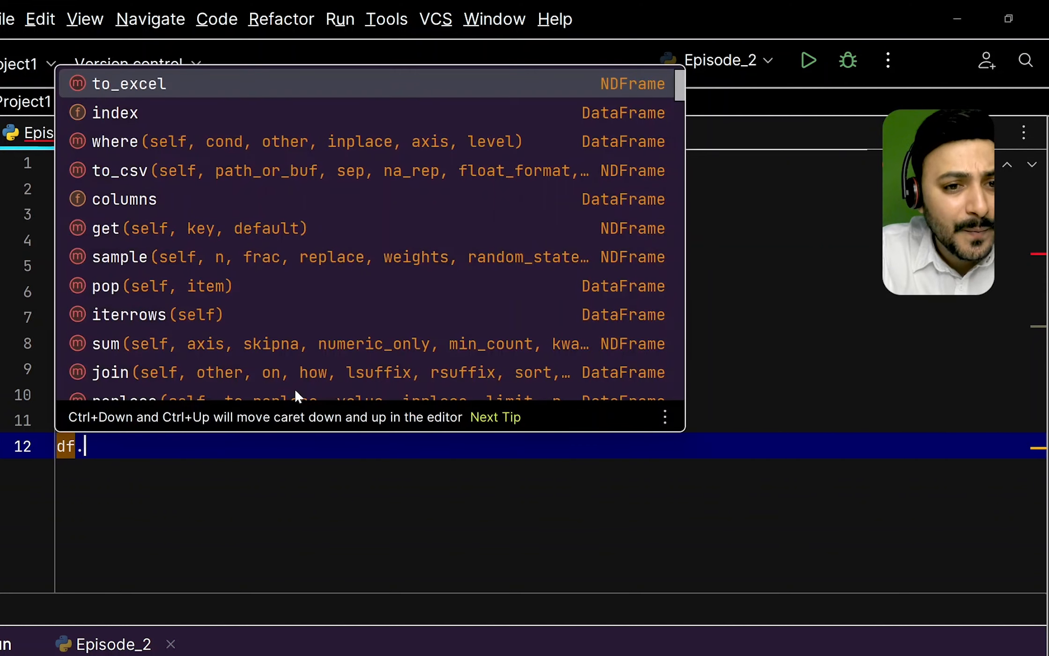
{"action": "type", "text": "to_excel("}
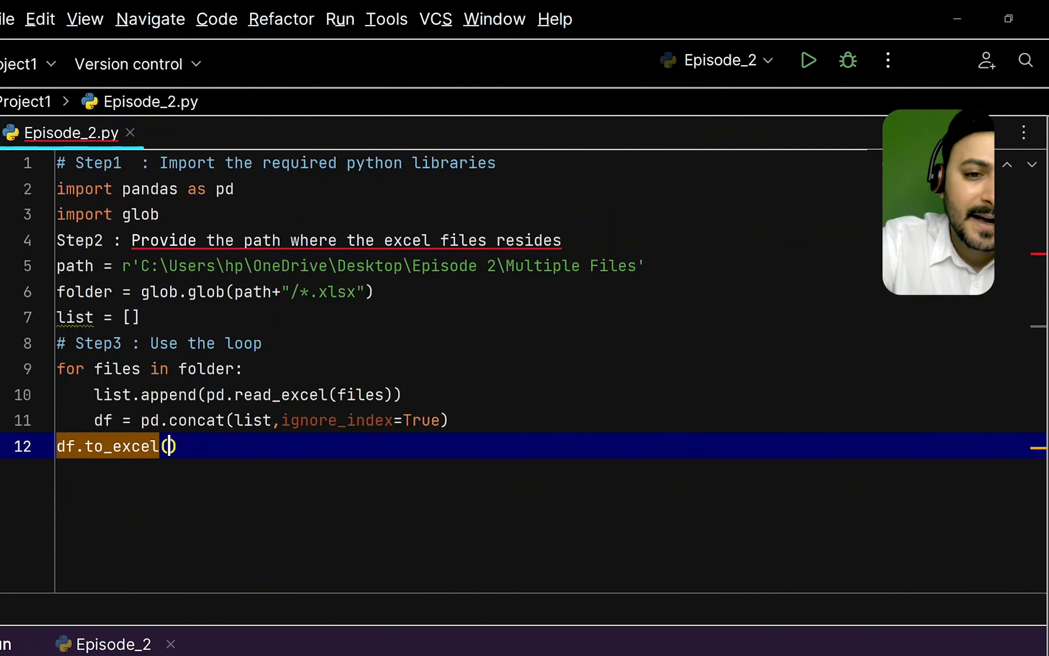
{"action": "type", "text": "\"Master"}
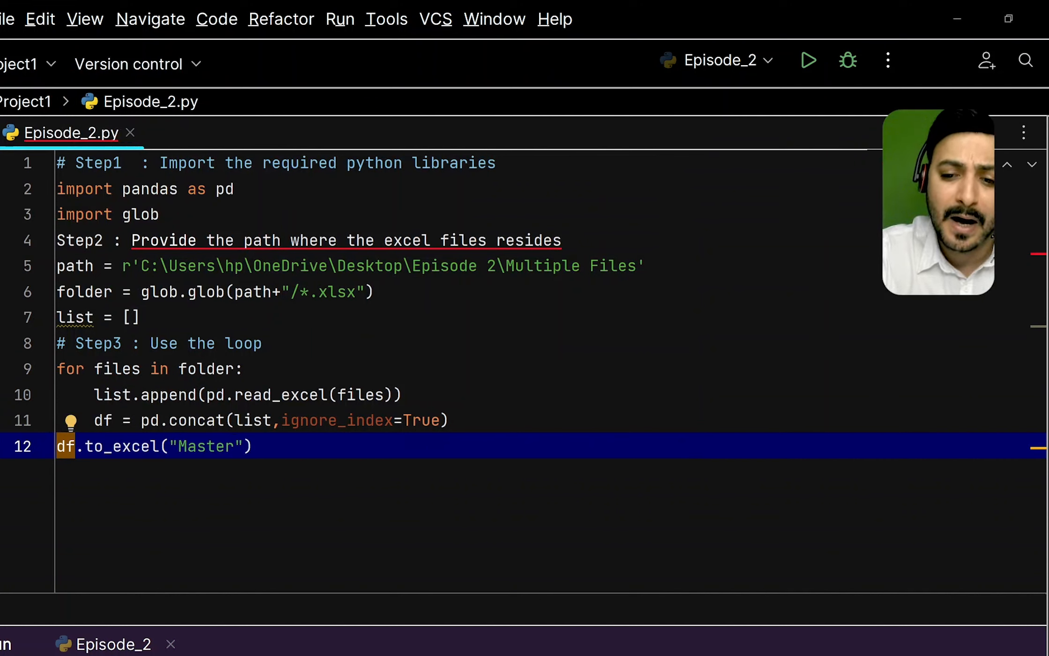
{"action": "type", "text": "_file"}
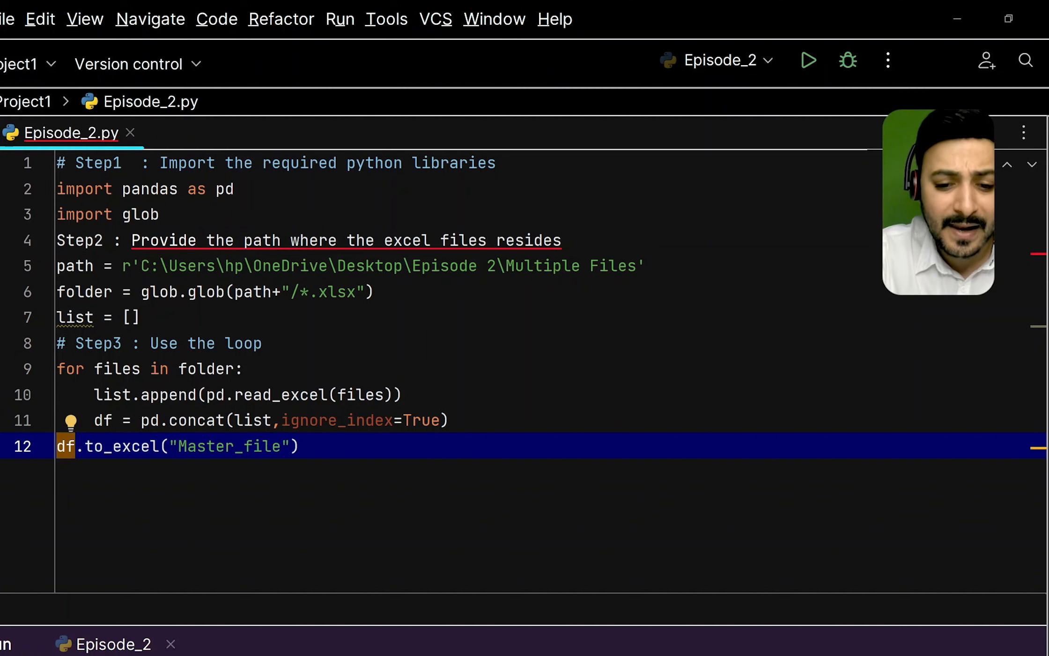
{"action": "type", "text": ".xlsx"}
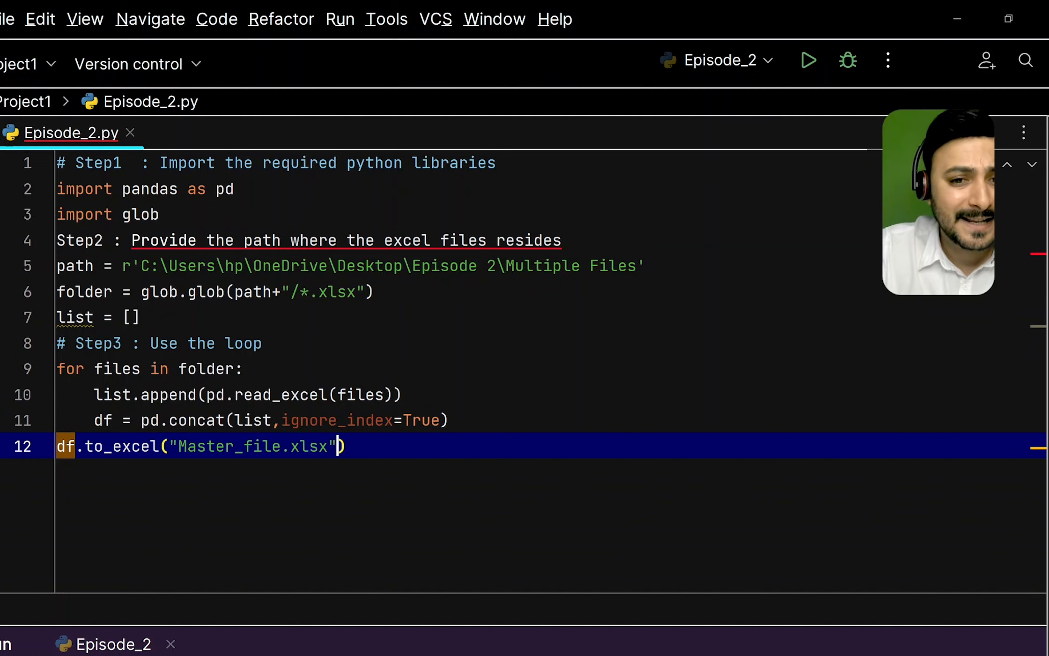
{"action": "type", "text": ",ine"}
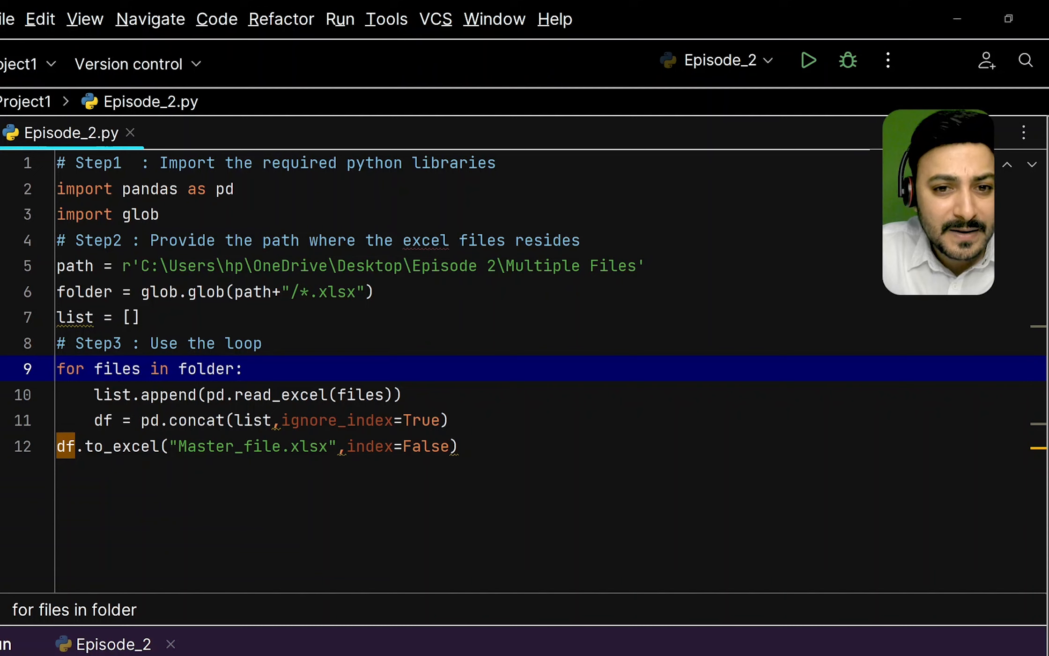
Place the cursor in the to_excel line to add index=False and comment the Step2 note
{"action": "left_click", "coordinate": [458, 446]}
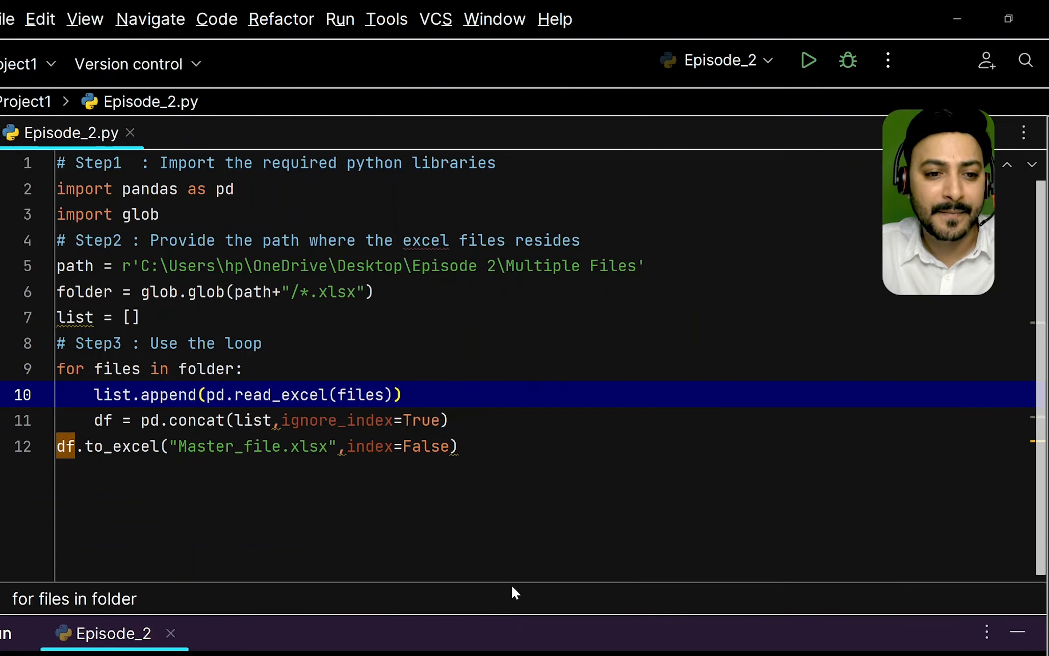
Run Episode_2.py with exit code 0 and locate Master_File.xlsx in the Project tree
{"action": "left_click", "coordinate": [807, 60]}
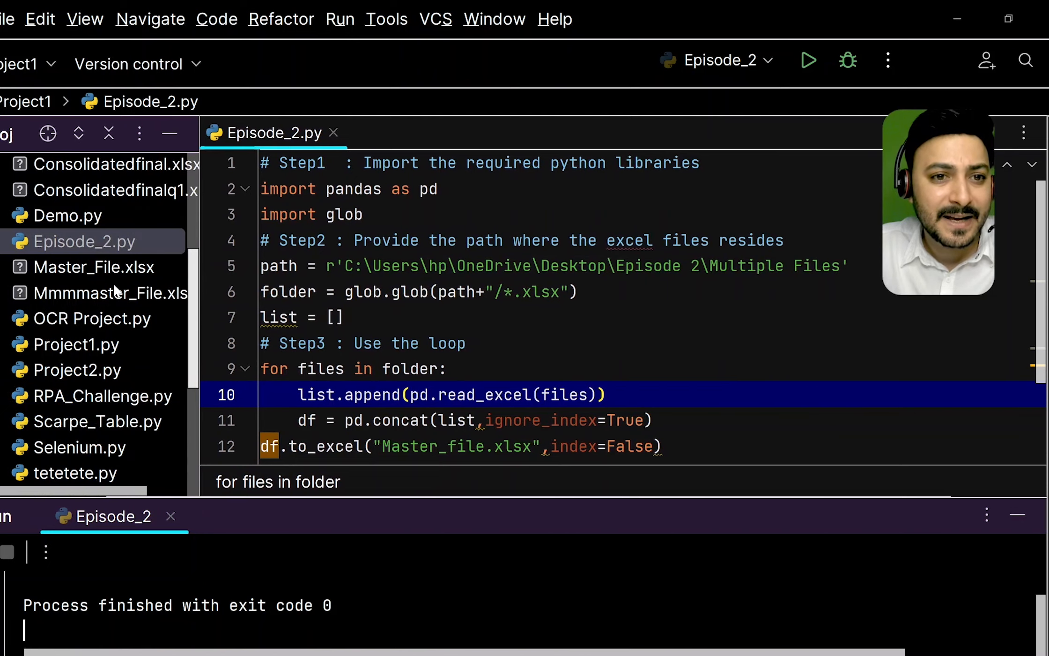
{"action": "left_click", "coordinate": [93, 267]}
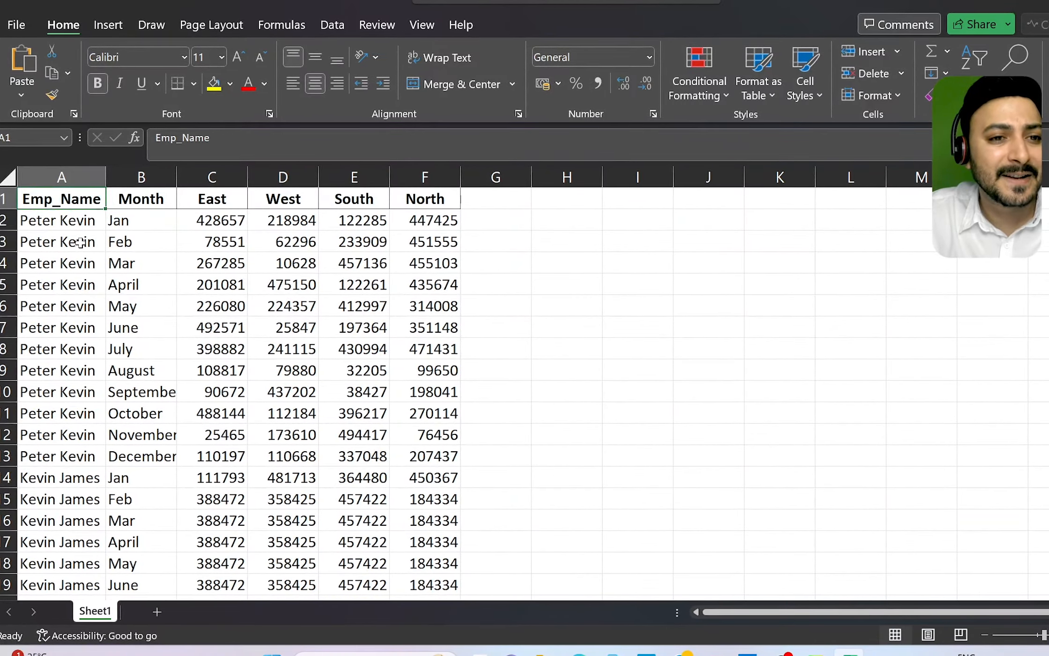
Inspect a month entry and the first employee row in Master_File.xlsx, then return to PyCharm
{"action": "left_click", "coordinate": [139, 264]}
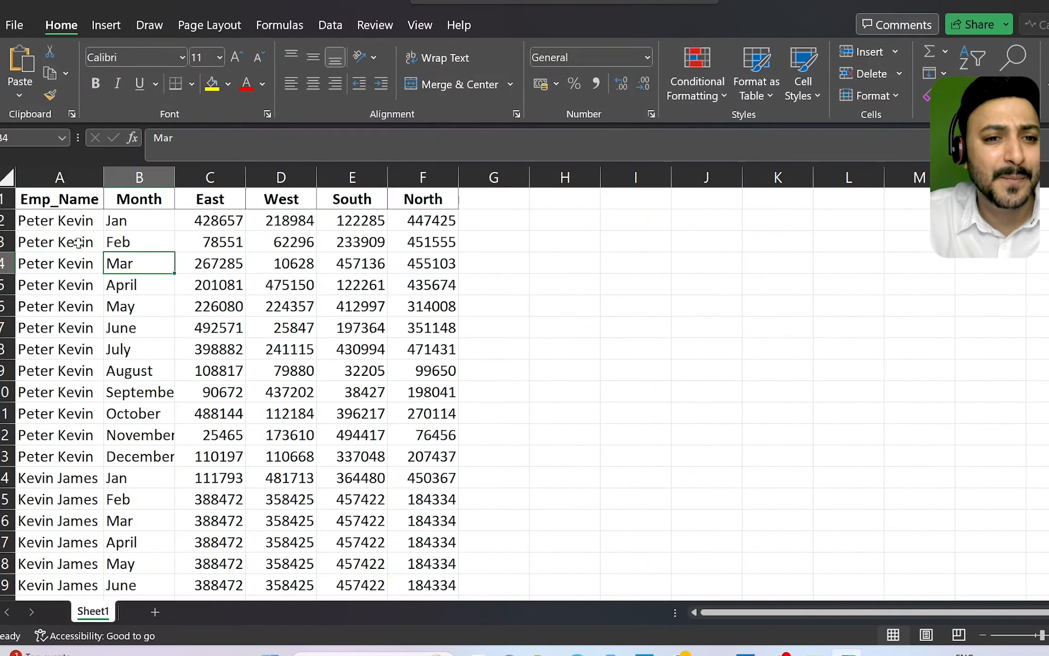
{"action": "left_click", "coordinate": [59, 221]}
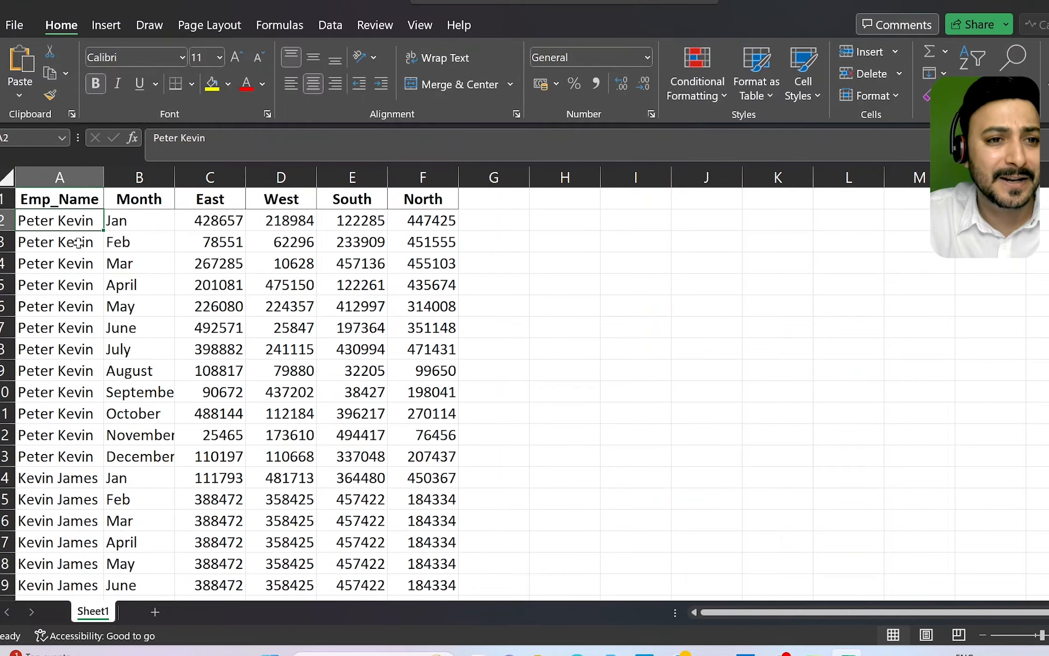
{"action": "key", "text": "alt+tab"}
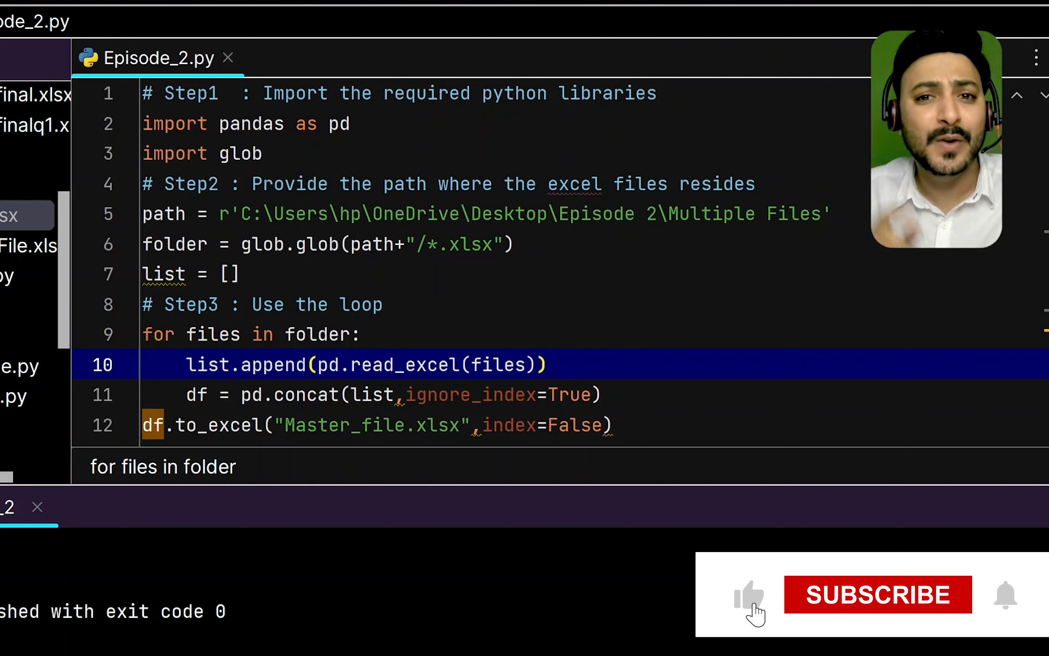
{"action": "left_click", "coordinate": [877, 595]}
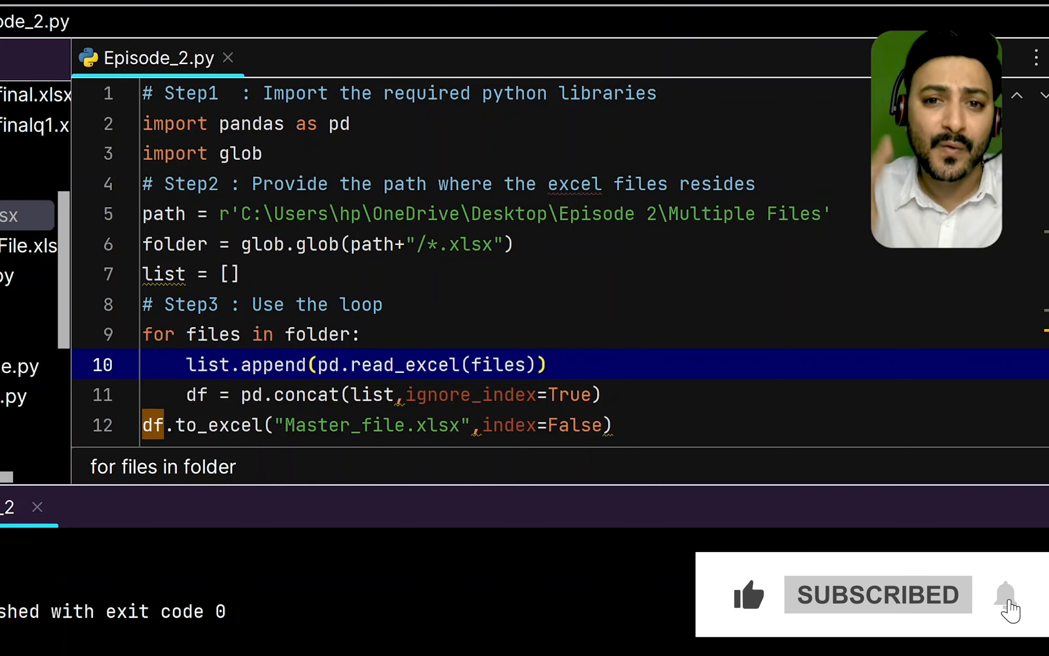